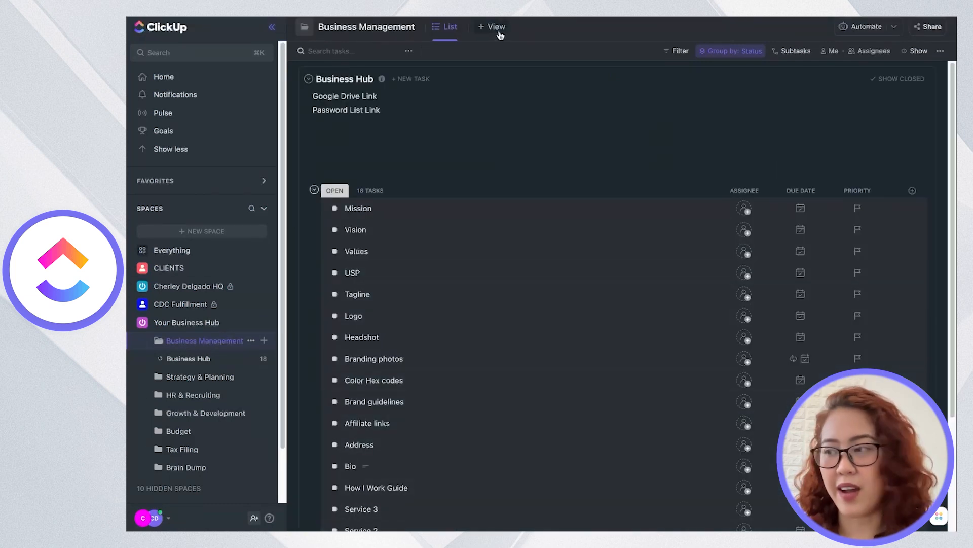
Scroll through ClickUp and open the book task
left_click(492, 27)
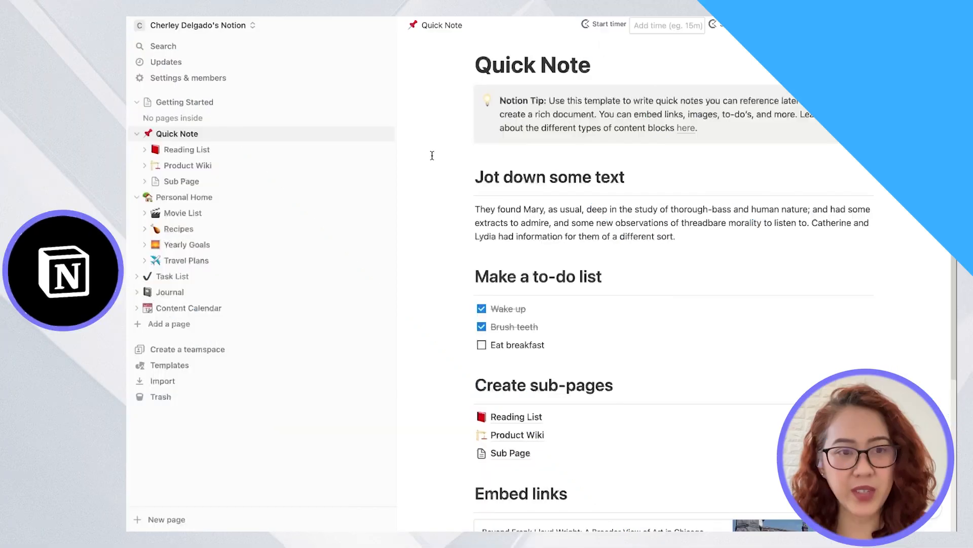
mouse_move(384, 134)
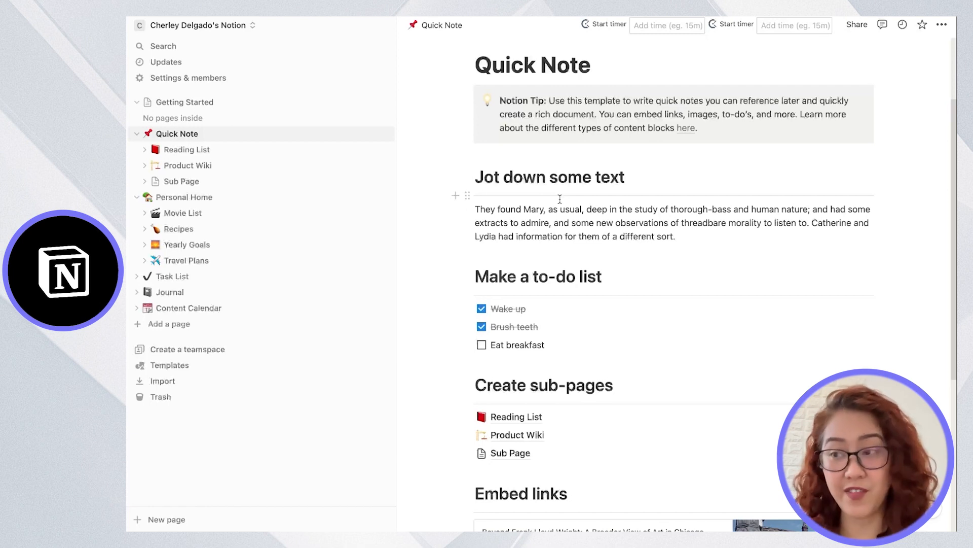
scroll("down", 3)
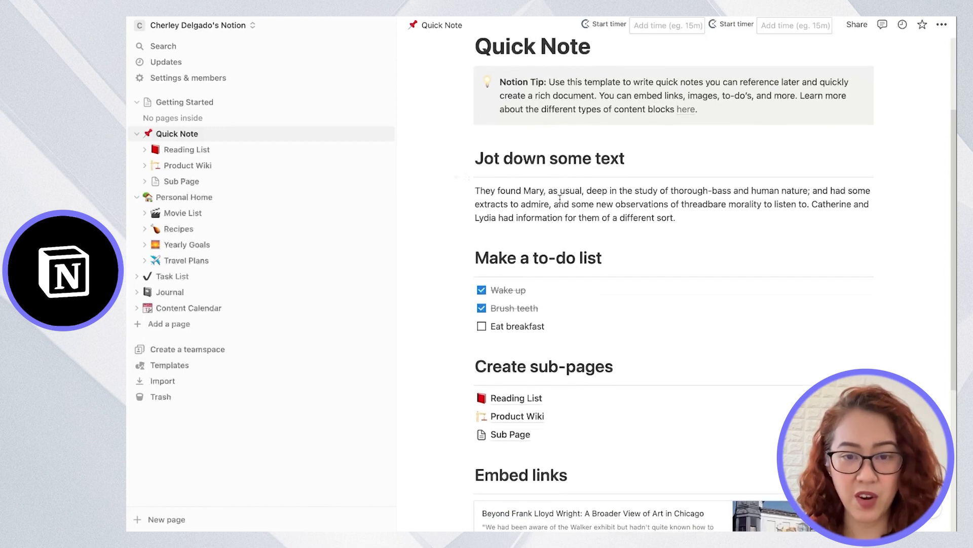
scroll("down", 3)
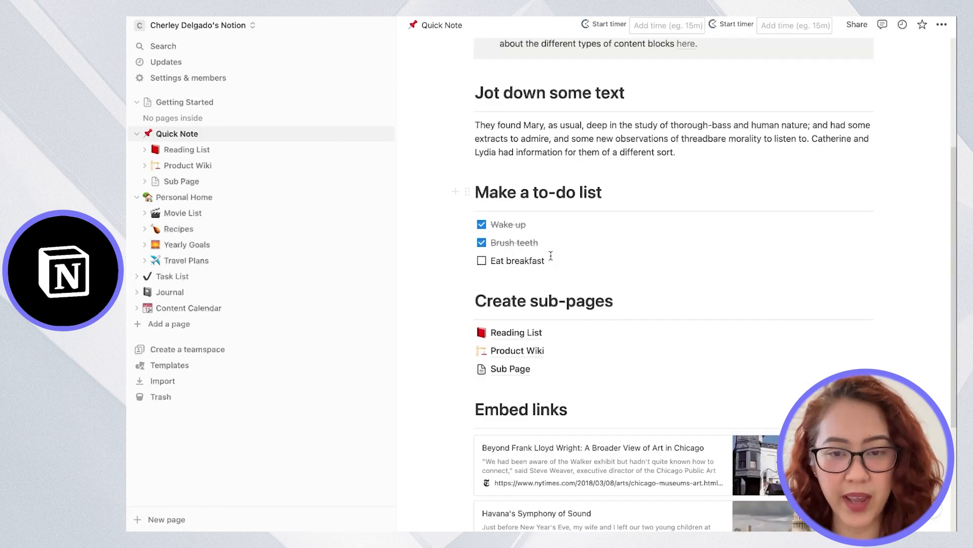
scroll("down", 3)
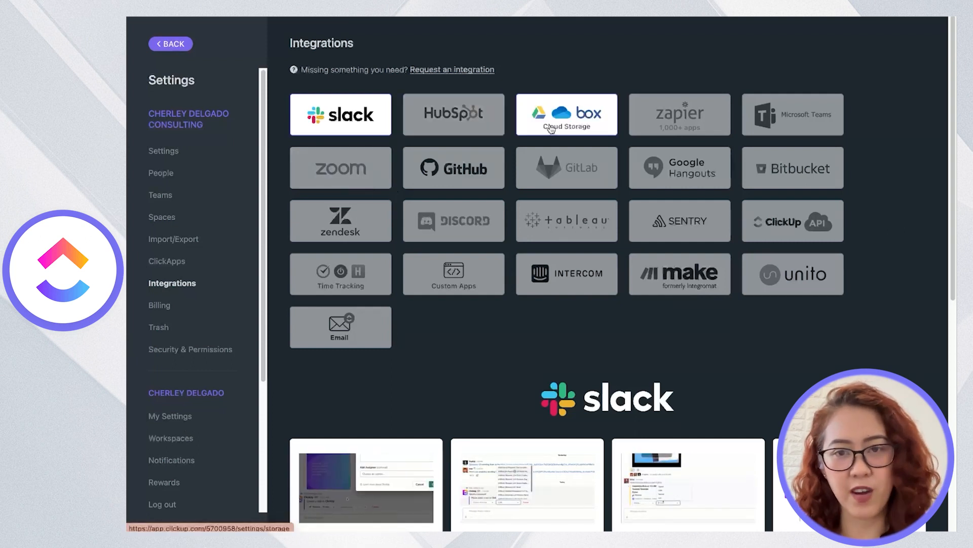
mouse_move(716, 123)
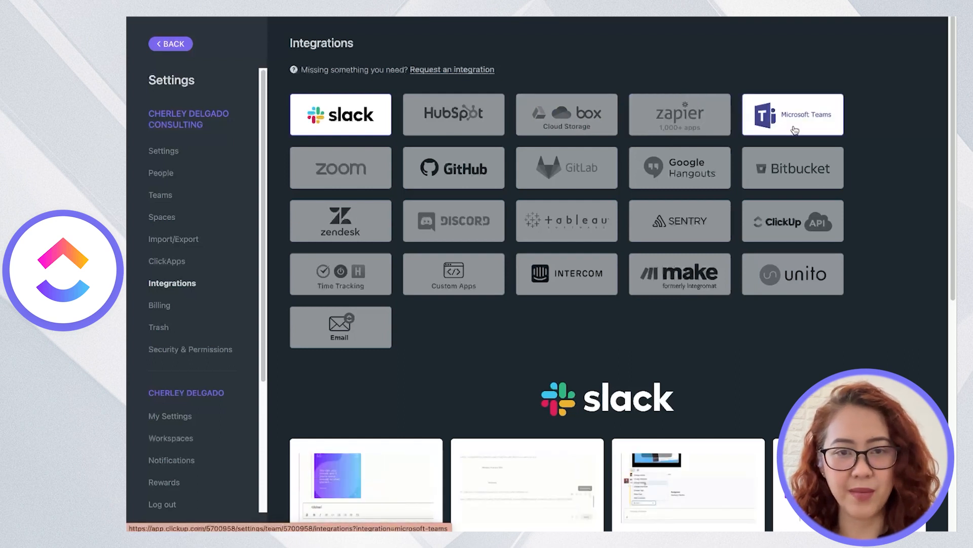
left_click(799, 172)
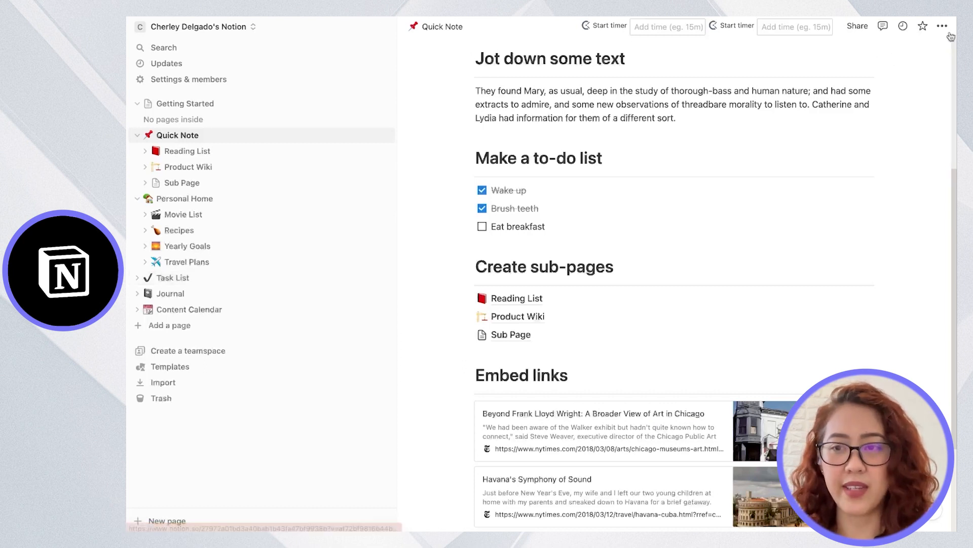
left_click(944, 27)
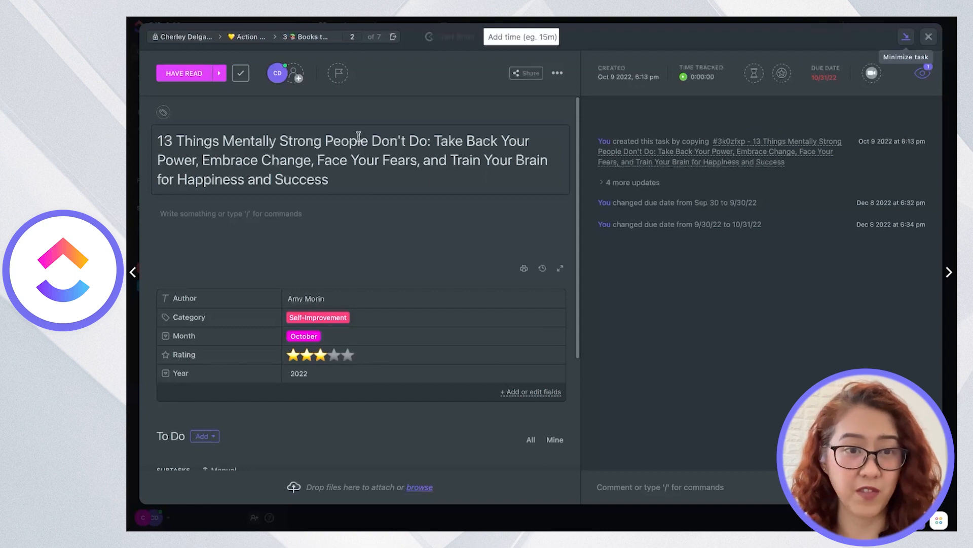
Check the task's assignee choices, then start an @ mention in the comment
left_click(297, 73)
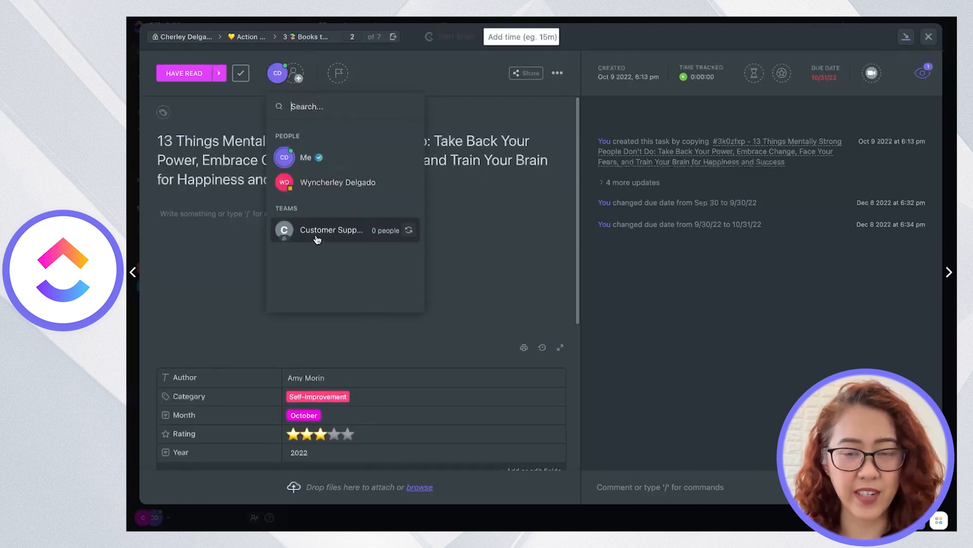
left_click(425, 78)
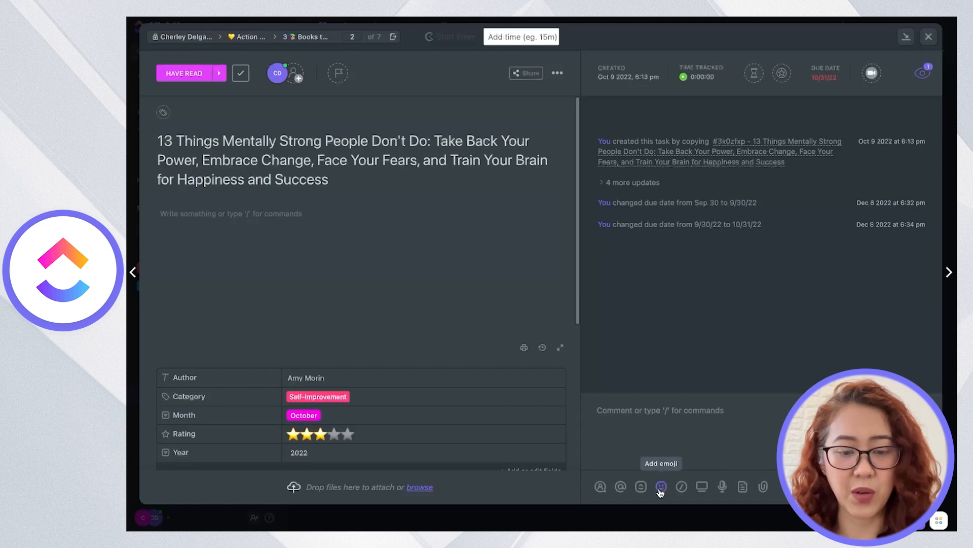
left_click(620, 486)
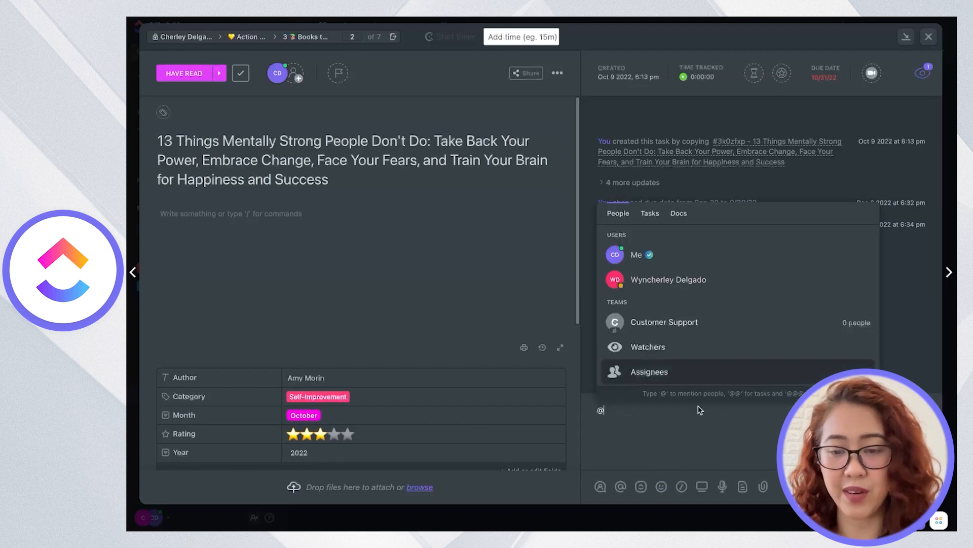
left_click(677, 418)
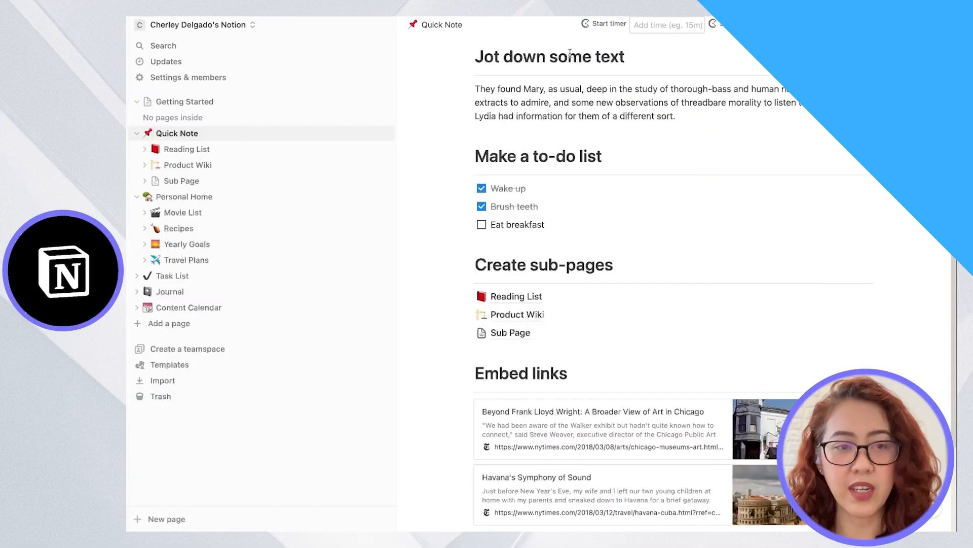
Open Notion's Reading List sub-page and click the first entry's name and Score filter
left_click(516, 296)
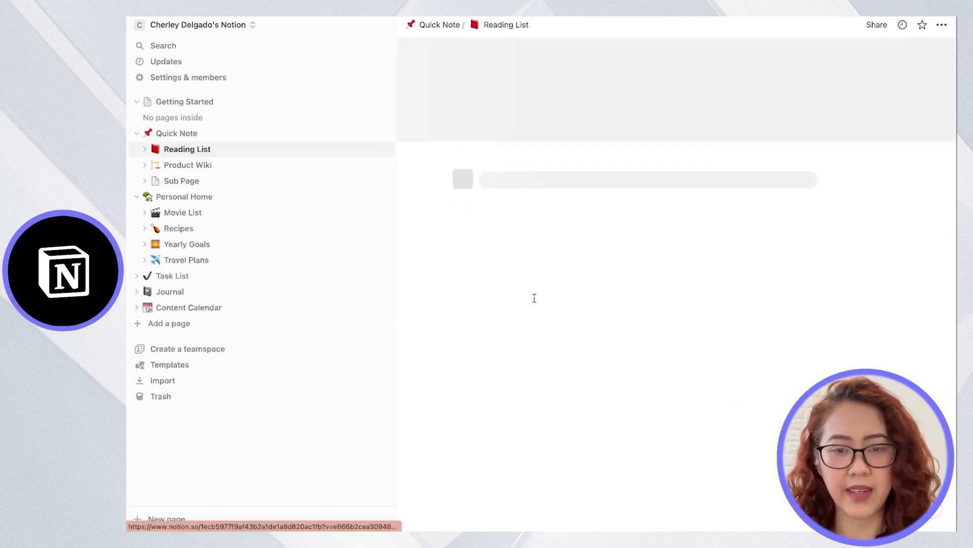
left_click(187, 149)
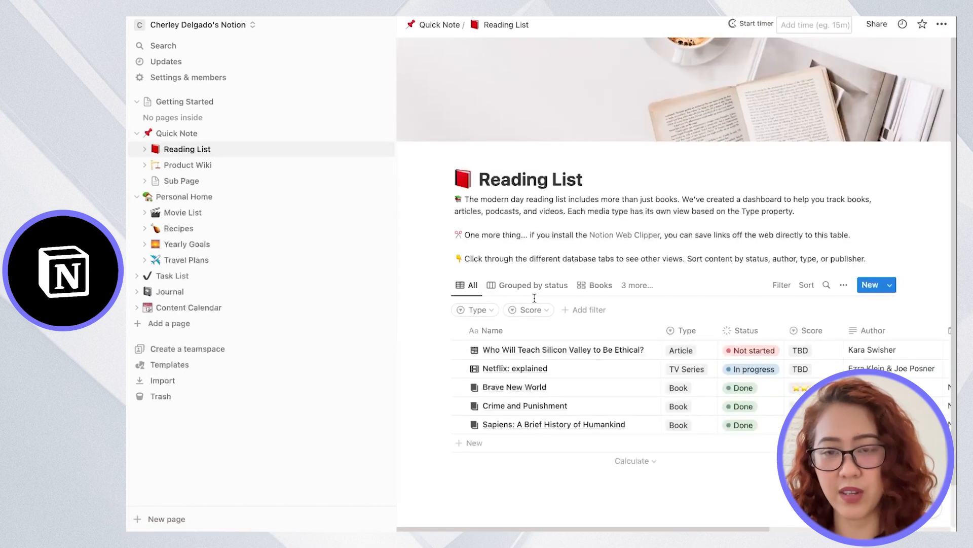
left_click(563, 349)
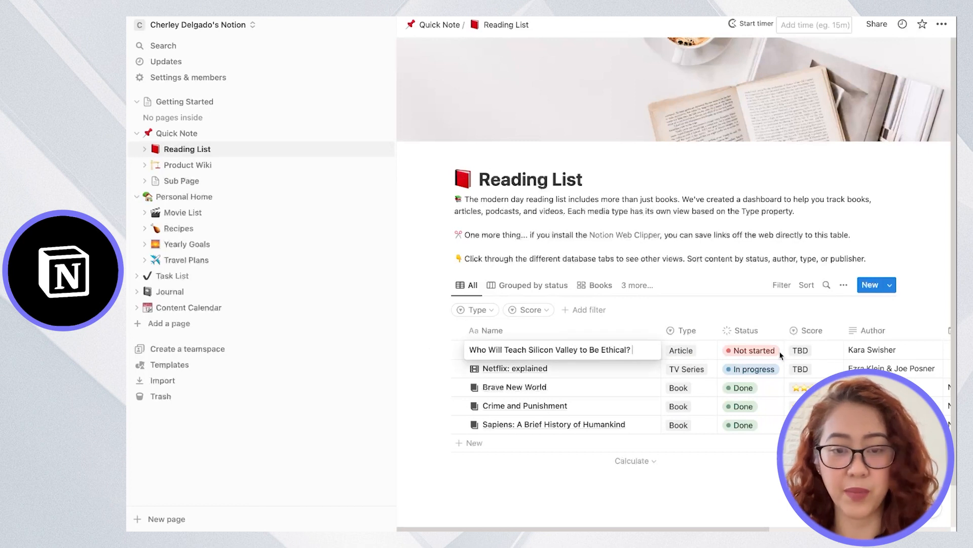
mouse_move(881, 337)
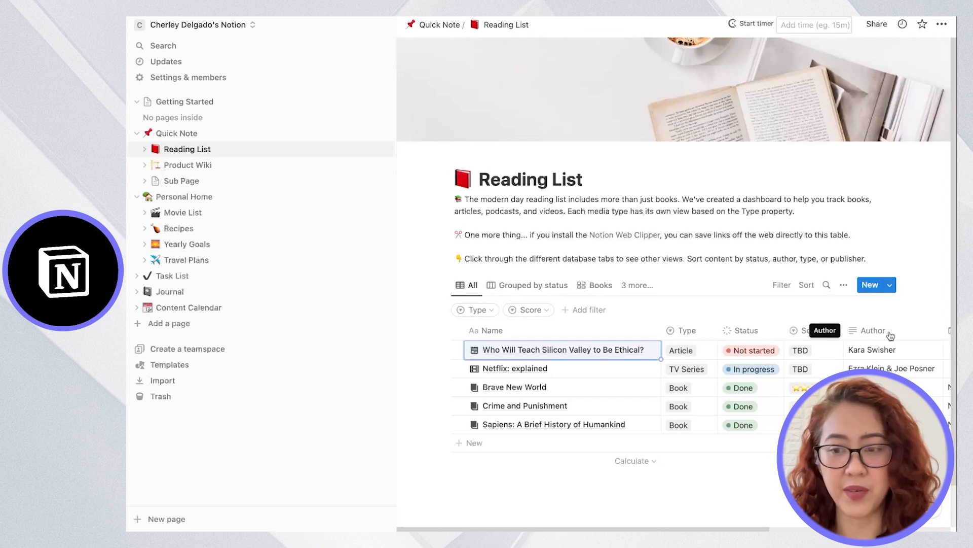
mouse_move(878, 361)
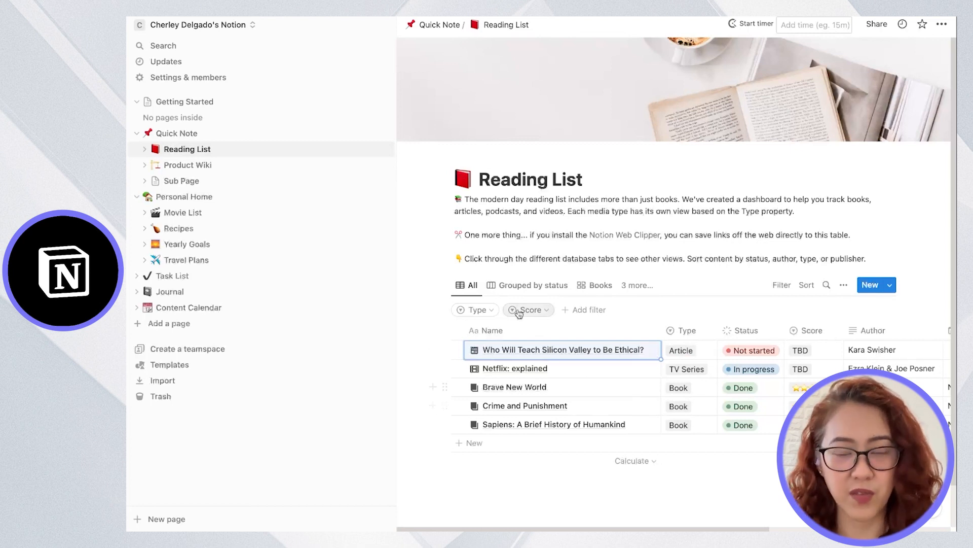
left_click(176, 134)
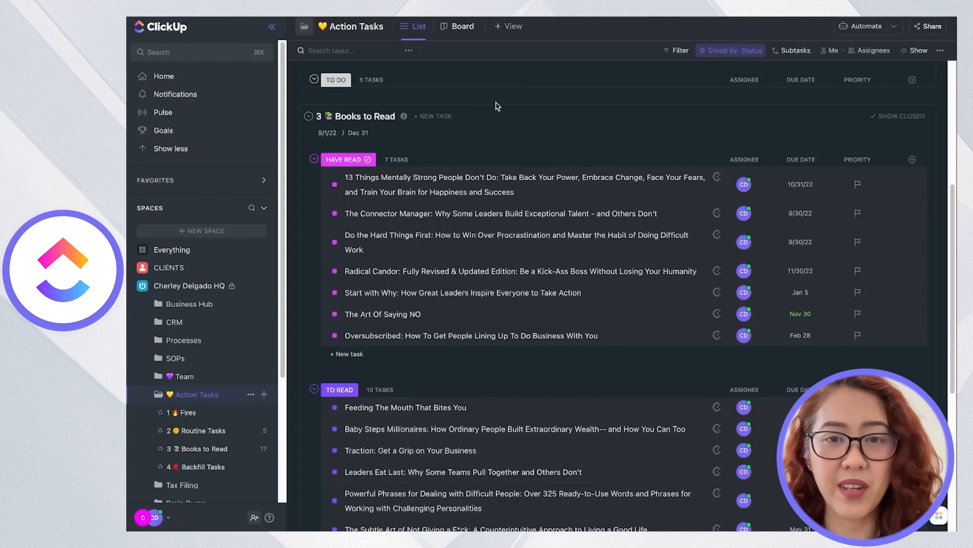
Open Action Tasks' + View options and preview the Board, Calendar, Map and Chat views
left_click(508, 26)
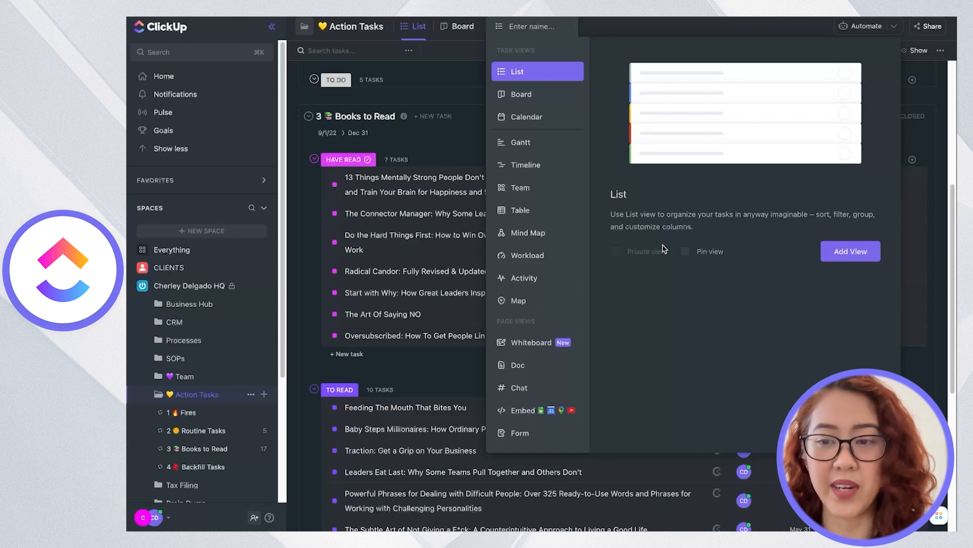
mouse_move(658, 255)
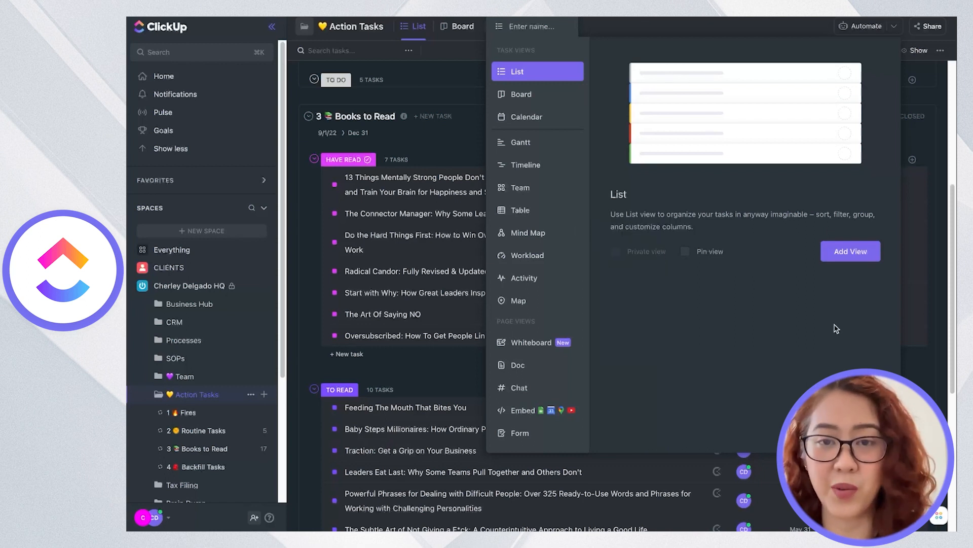
left_click(521, 94)
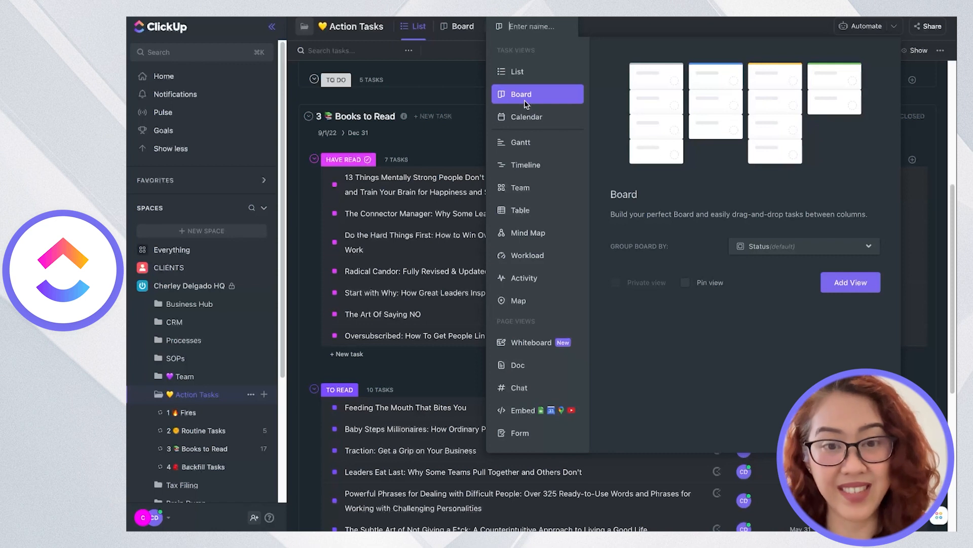
left_click(526, 117)
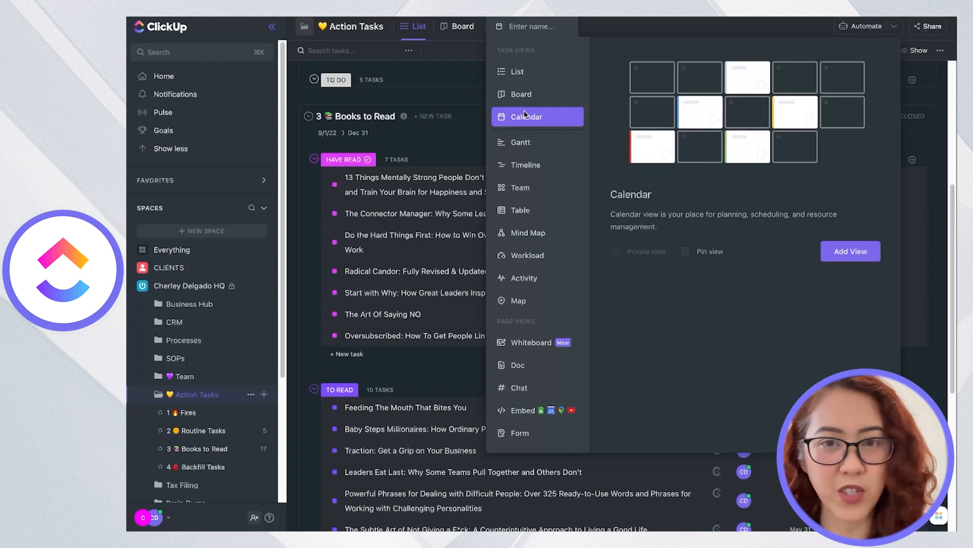
mouse_move(523, 139)
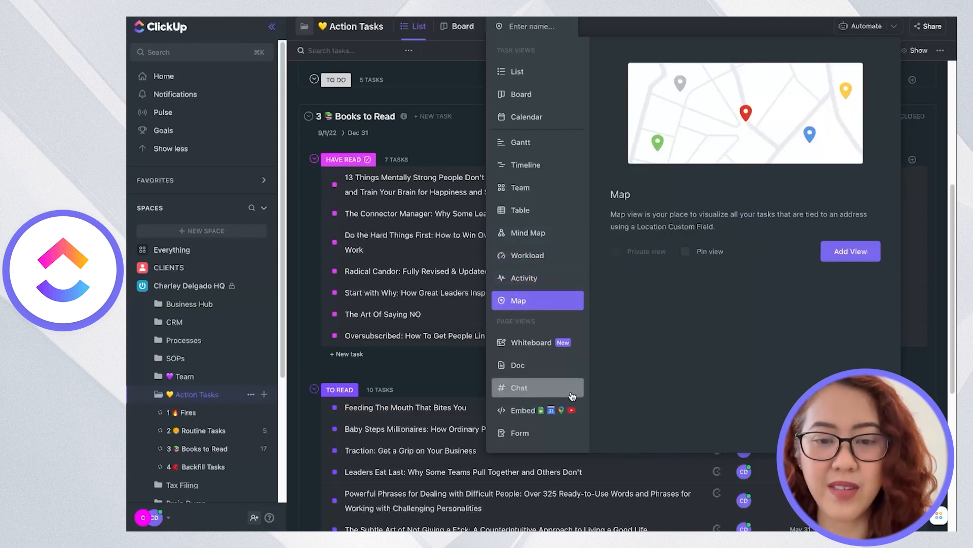
left_click(522, 411)
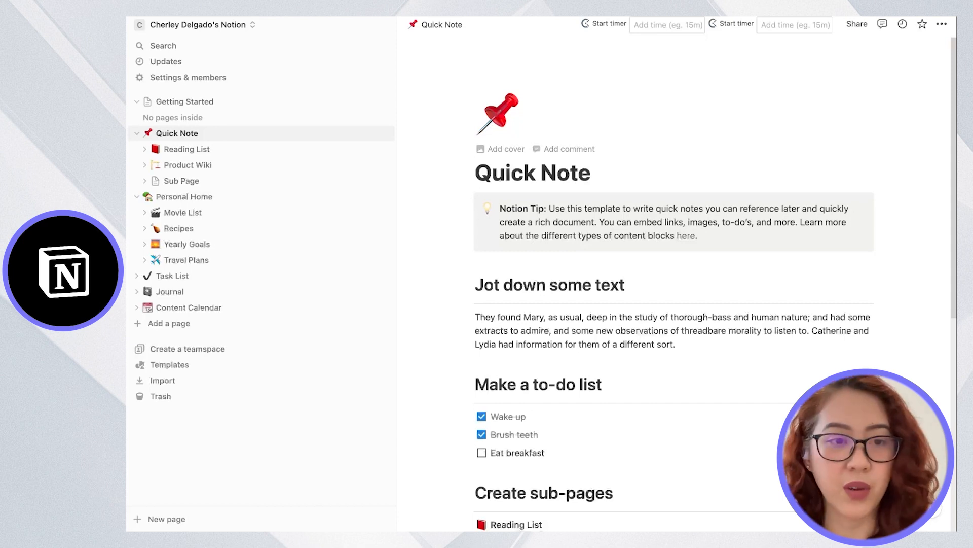
Browse Notion's Reading List, Product Wiki, Recipes, Travel Plans and Movie List pages
left_click(186, 149)
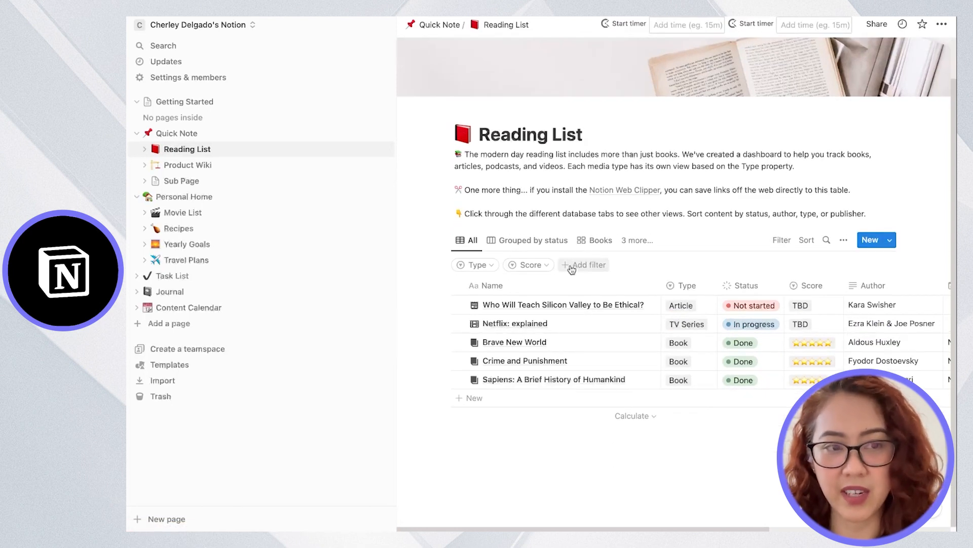
left_click(185, 164)
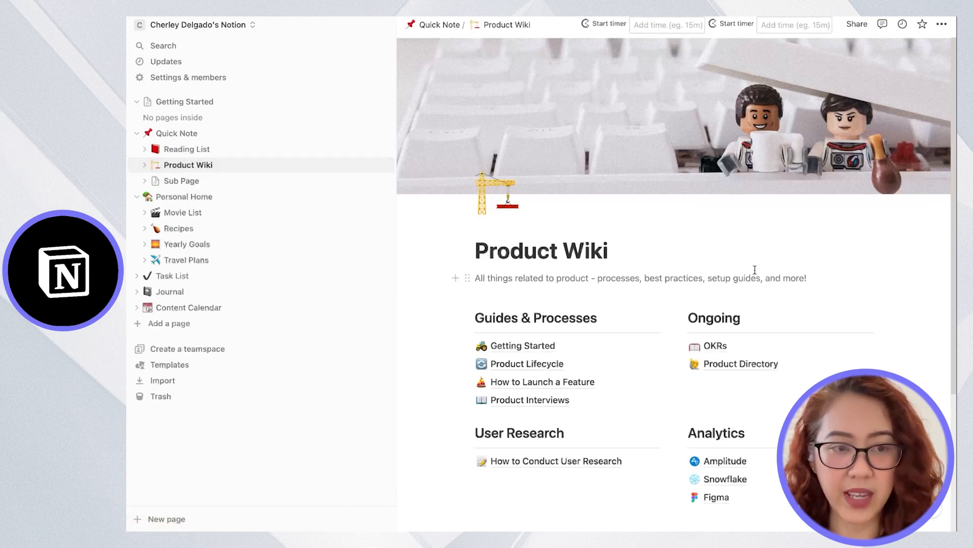
left_click(178, 228)
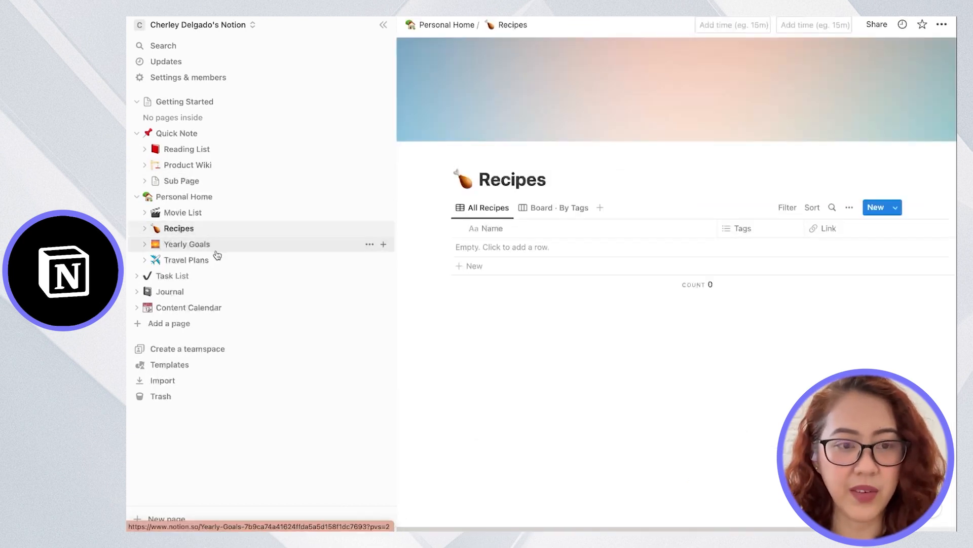
left_click(187, 260)
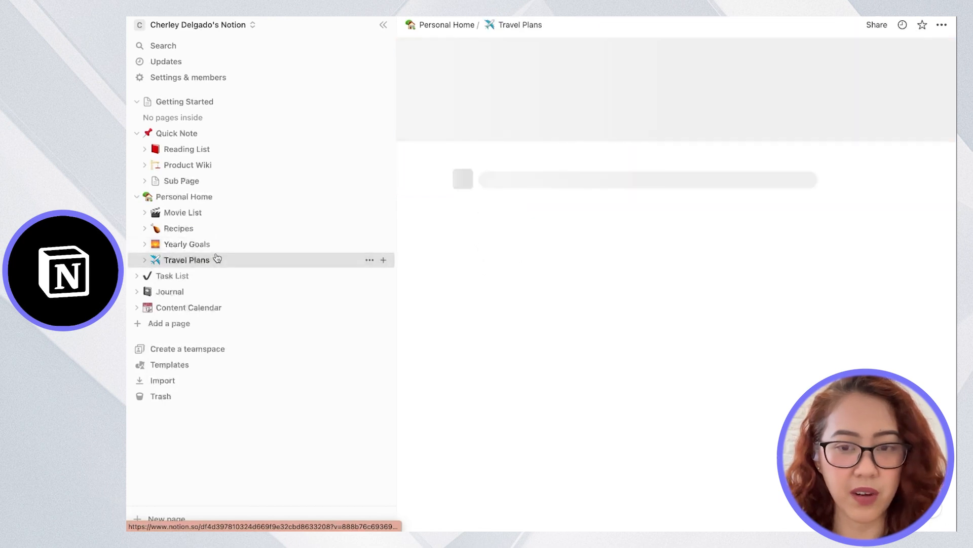
left_click(182, 213)
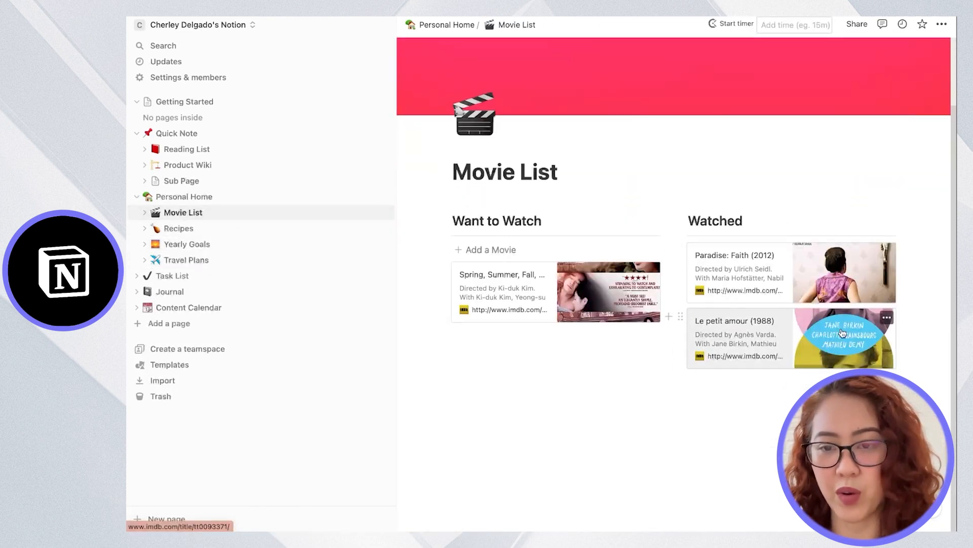
mouse_move(716, 347)
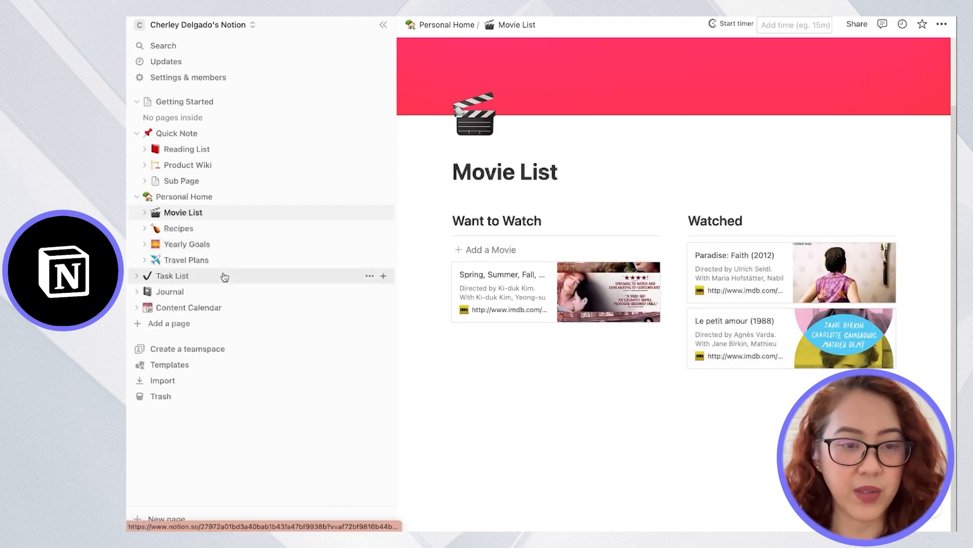
Open Content Calendar and switch through its By Assignee, All Projects and Deadline Calendar views
left_click(188, 308)
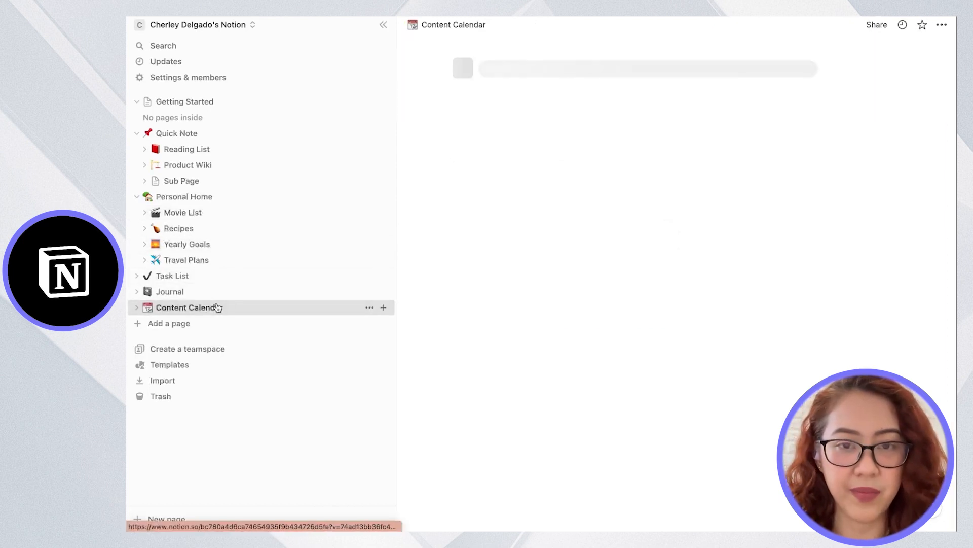
left_click(189, 307)
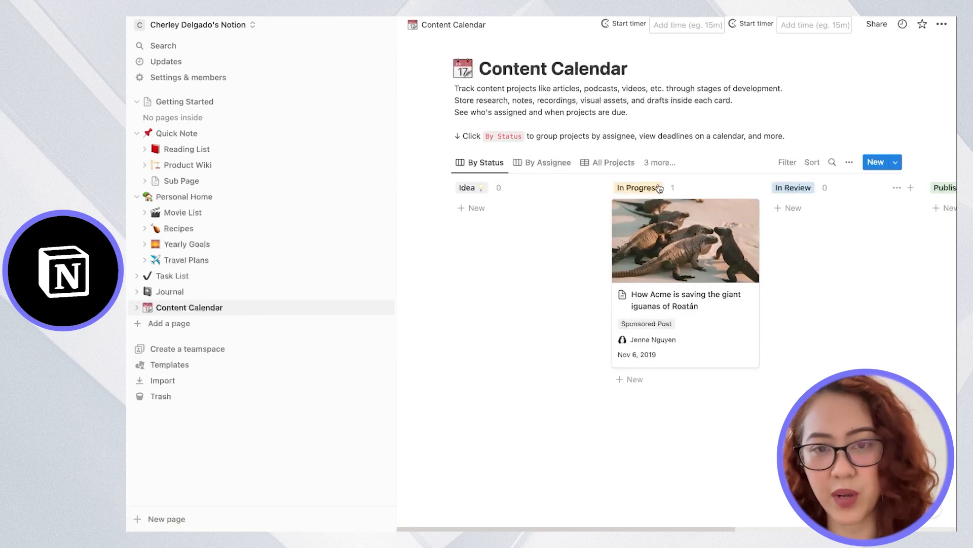
left_click(548, 163)
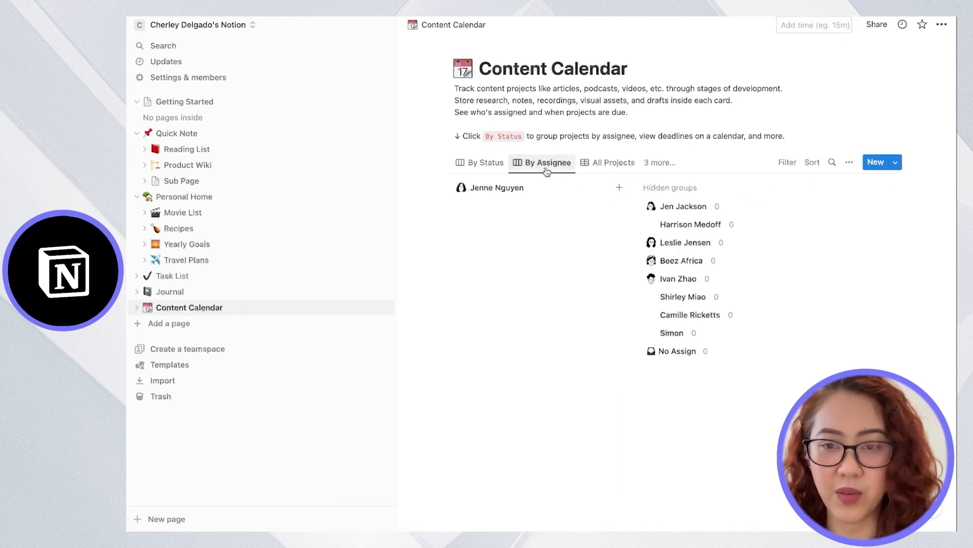
left_click(614, 163)
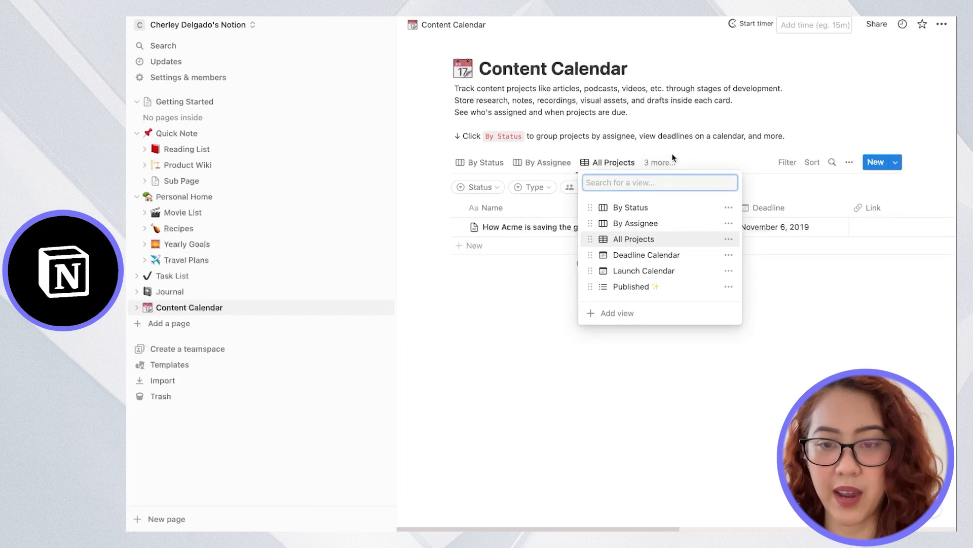
left_click(646, 255)
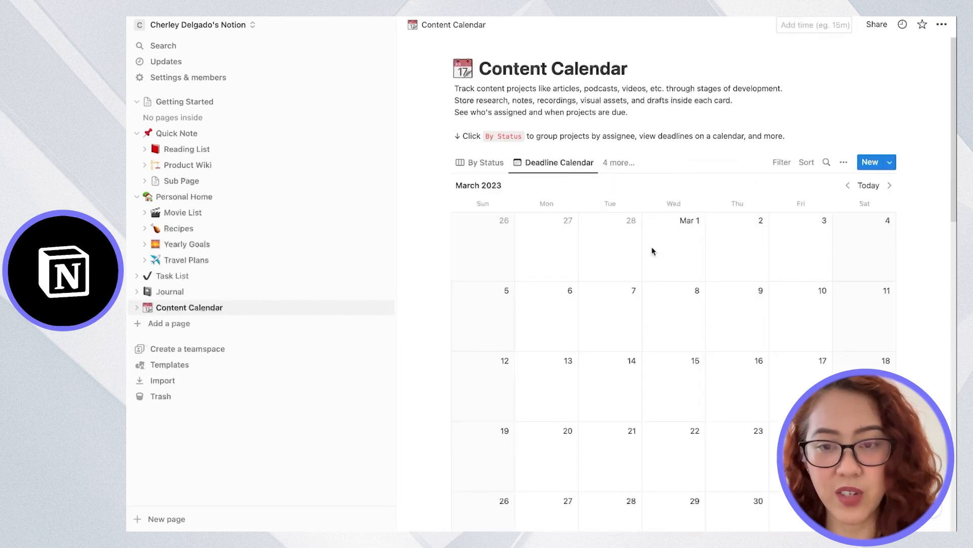
left_click(618, 162)
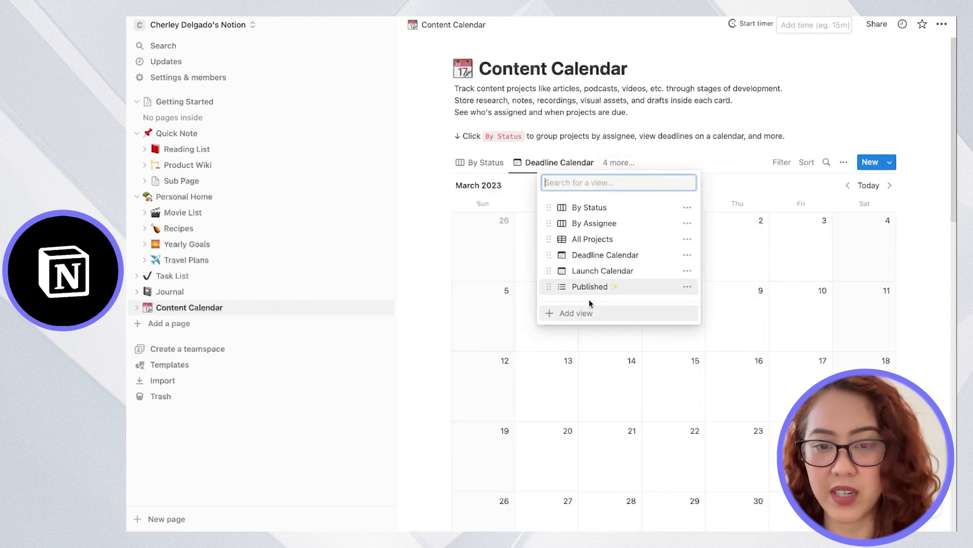
left_click(603, 270)
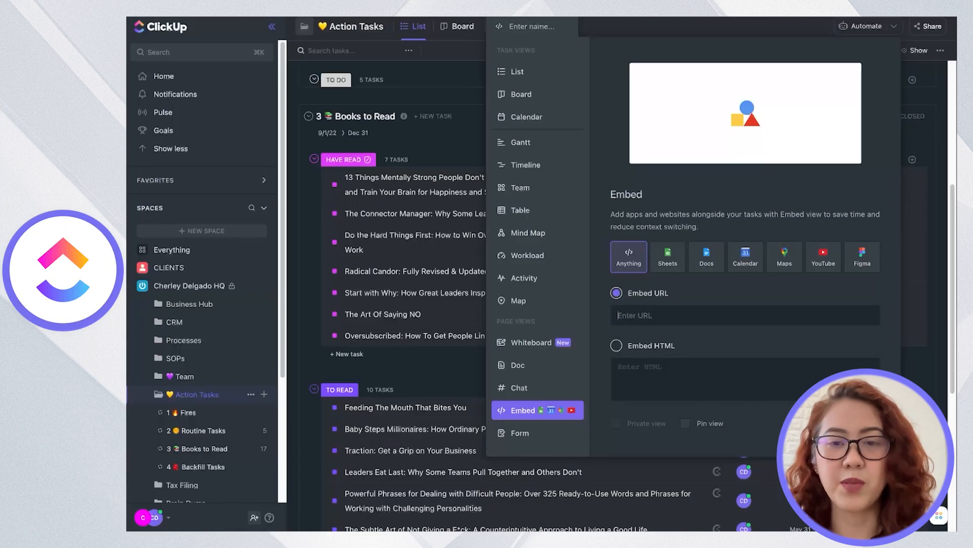
mouse_move(459, 146)
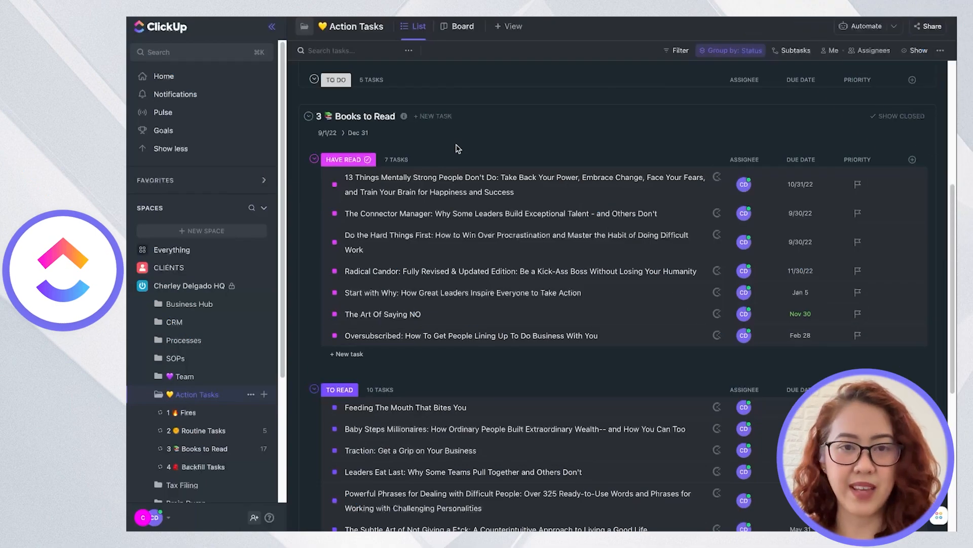
Add a Doc view to Action Tasks and point at Apply Template in its settings
left_click(508, 26)
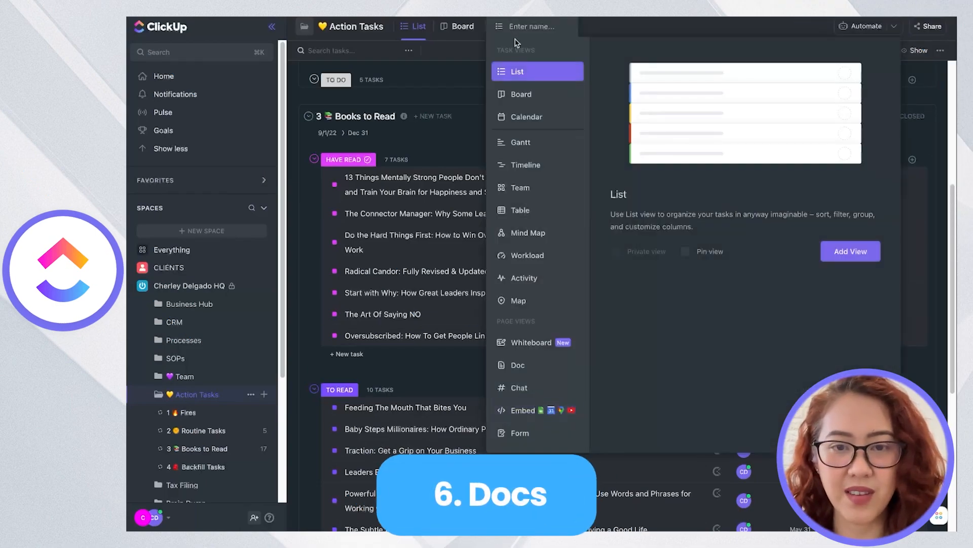
left_click(518, 365)
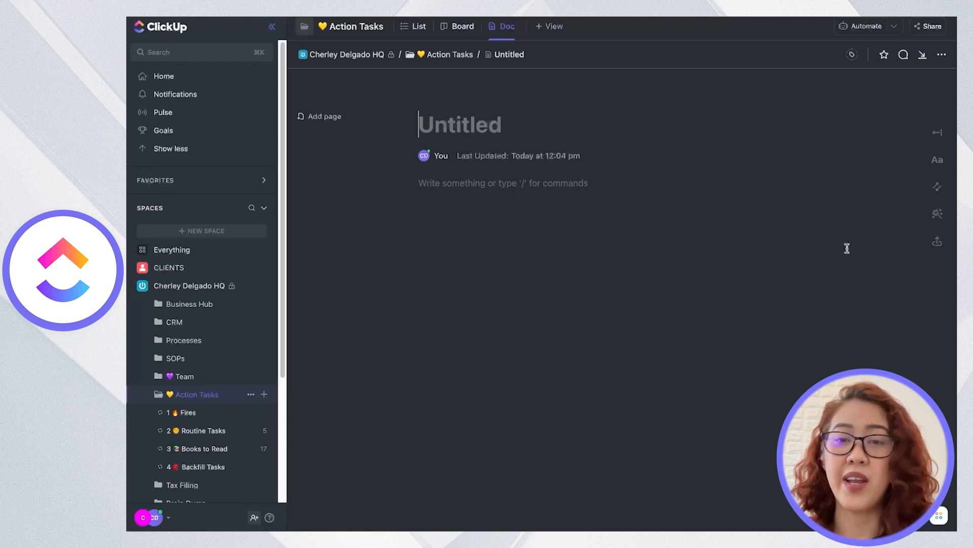
mouse_move(935, 101)
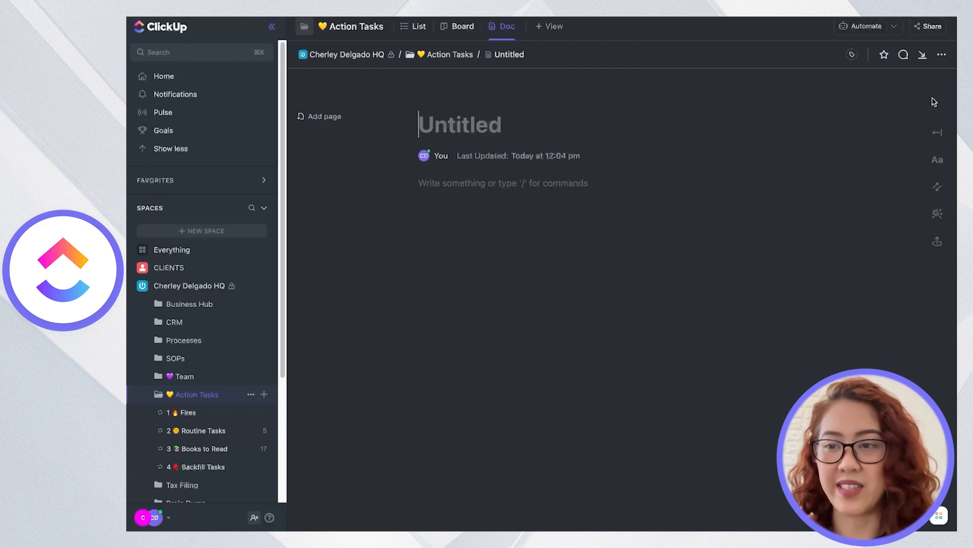
left_click(943, 54)
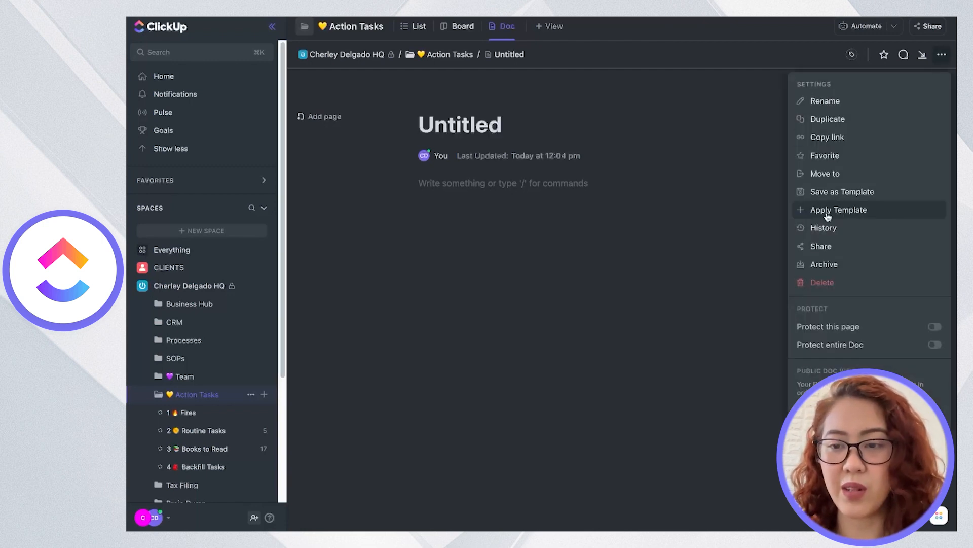
left_click(838, 210)
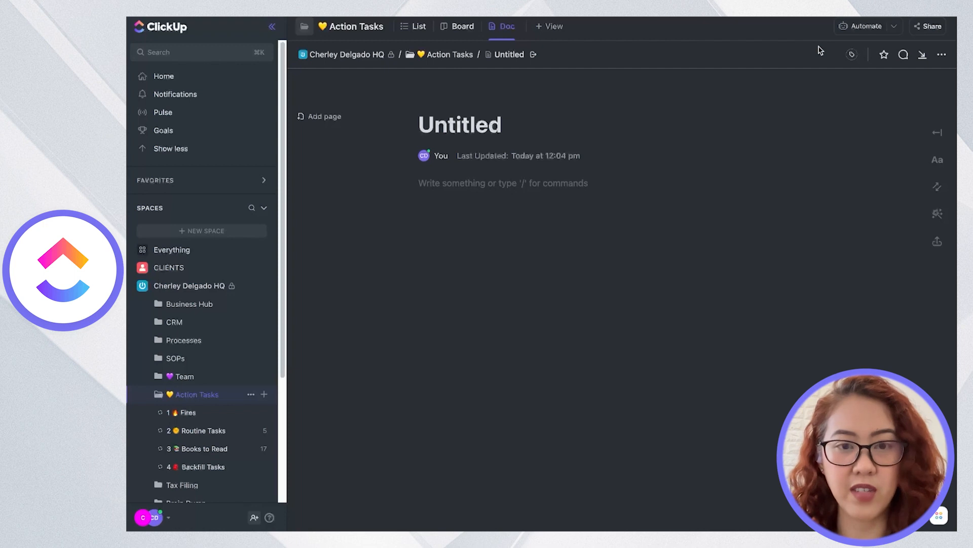
type("@")
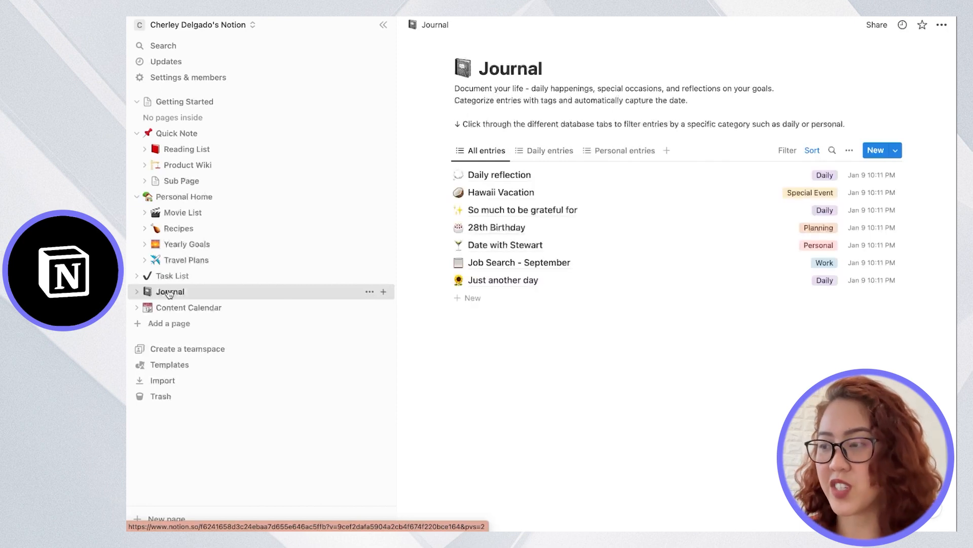
mouse_move(182, 299)
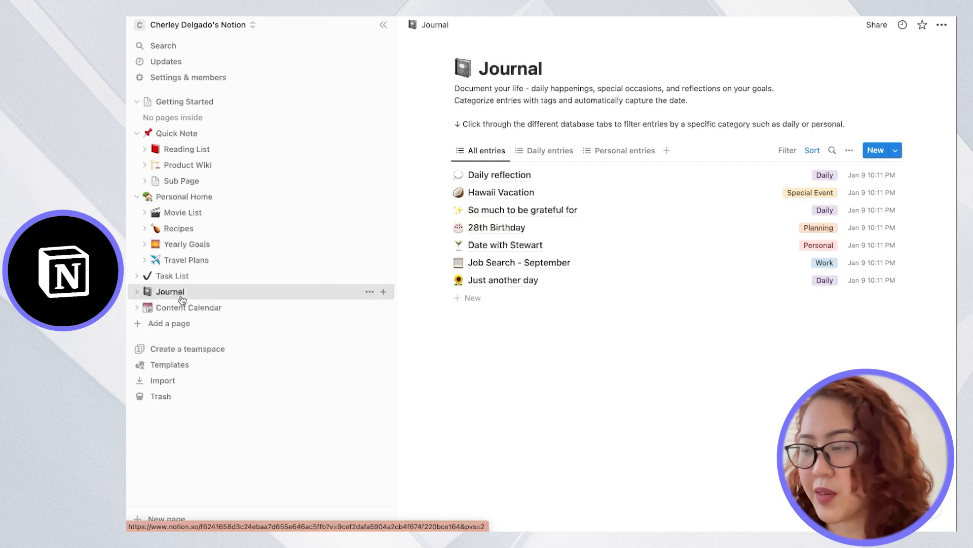
Open the Product Wiki page from Notion's sidebar
left_click(185, 165)
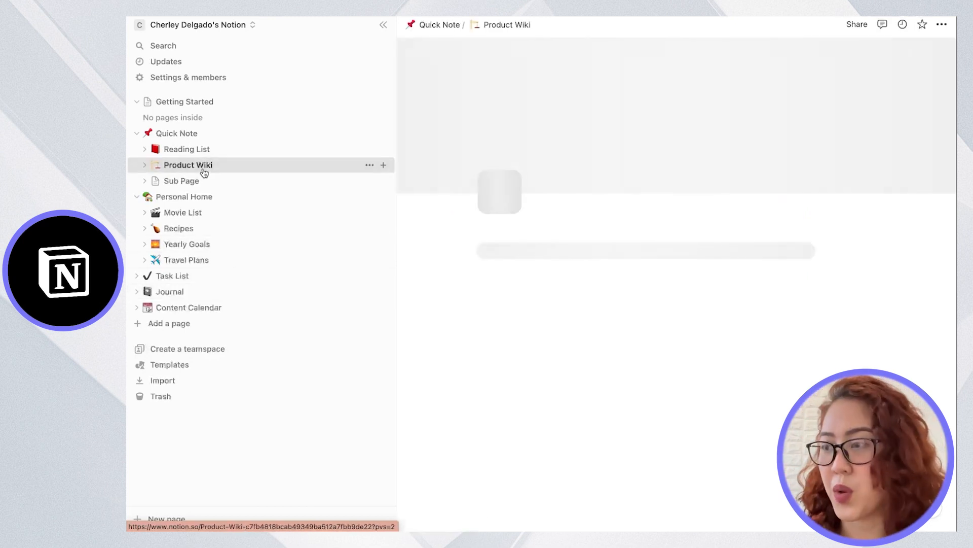
left_click(187, 165)
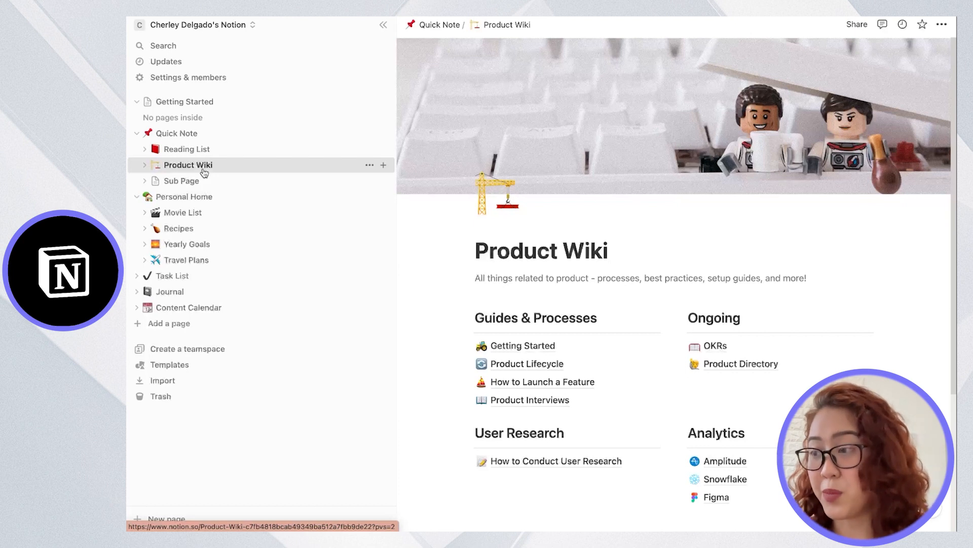
left_click(369, 164)
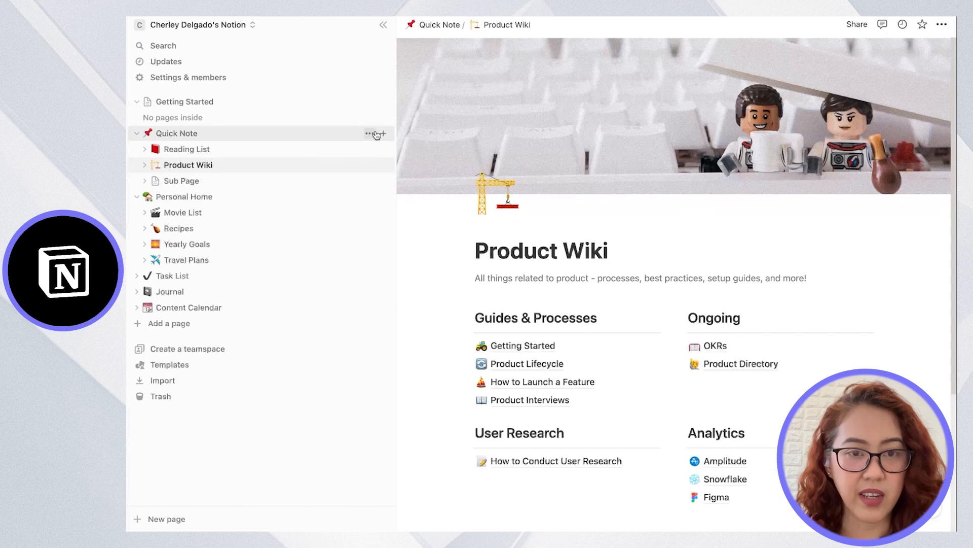
Create a Quick Note page from the human resources New Hire Onboarding template
left_click(388, 134)
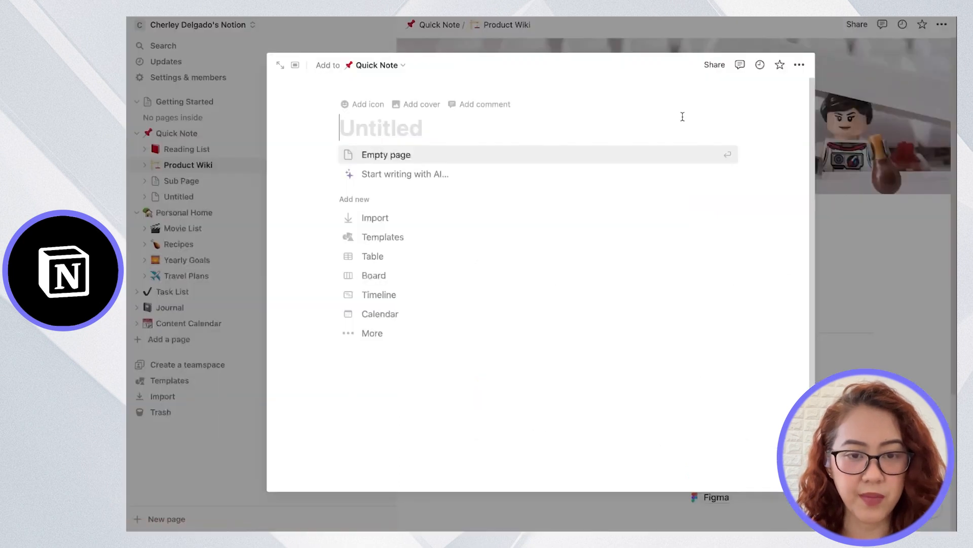
left_click(386, 154)
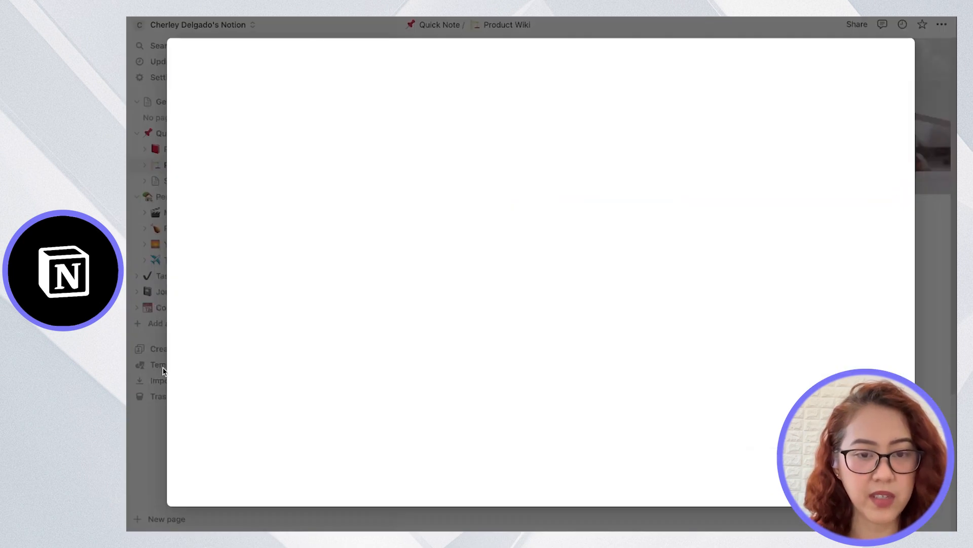
left_click(155, 365)
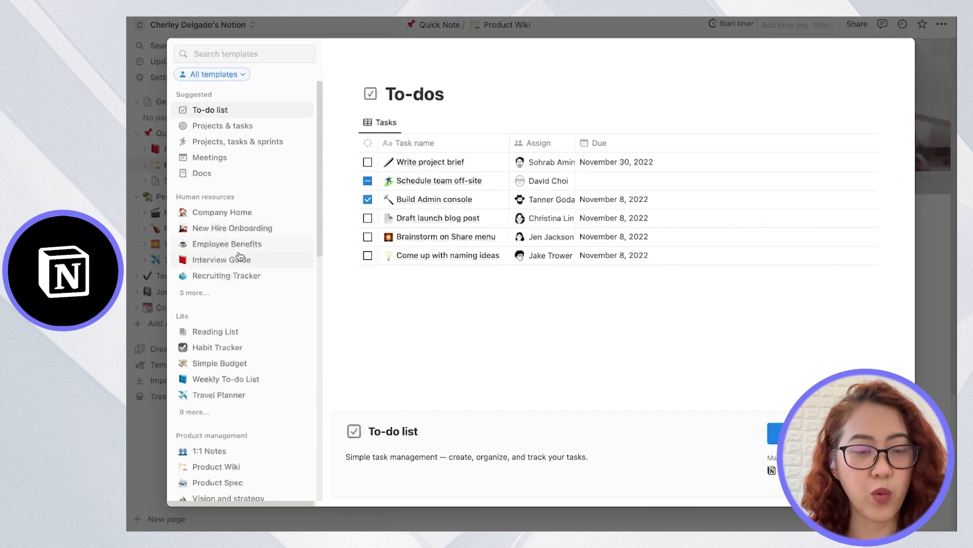
left_click(232, 228)
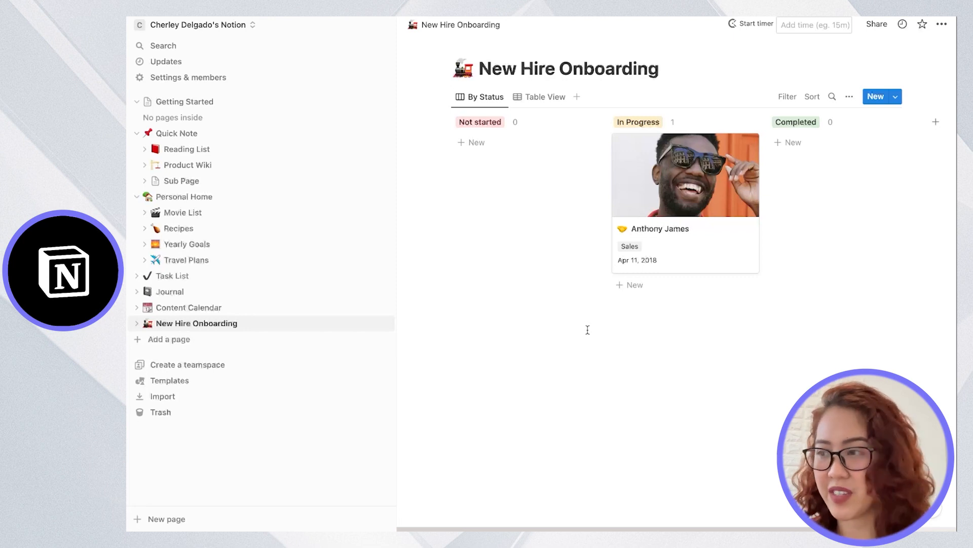
mouse_move(658, 192)
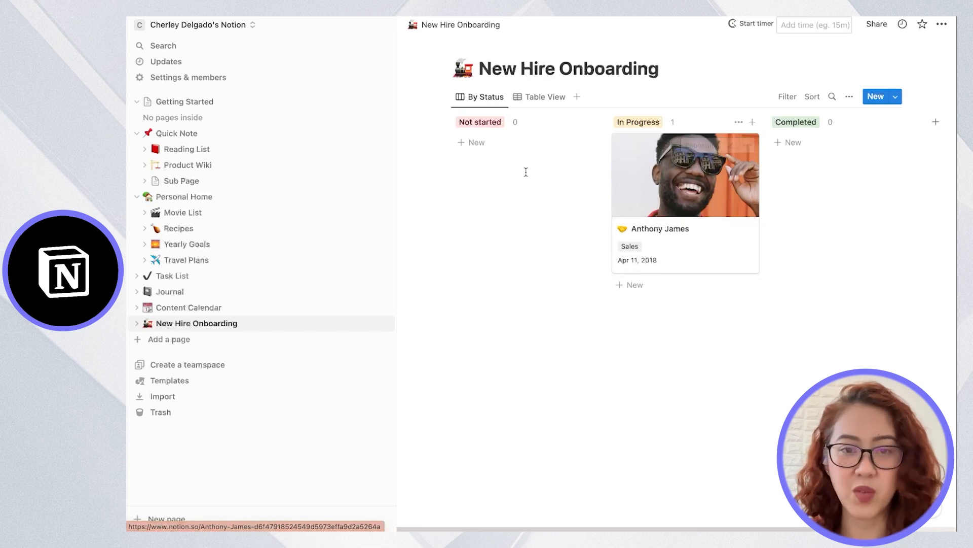
Add a new card under Not started on the New Hire Onboarding board
left_click(471, 142)
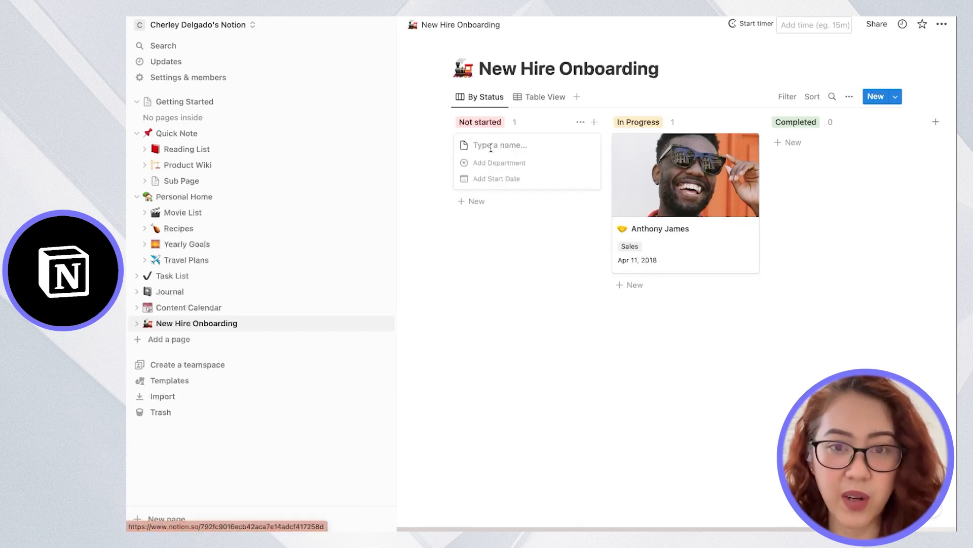
type("@")
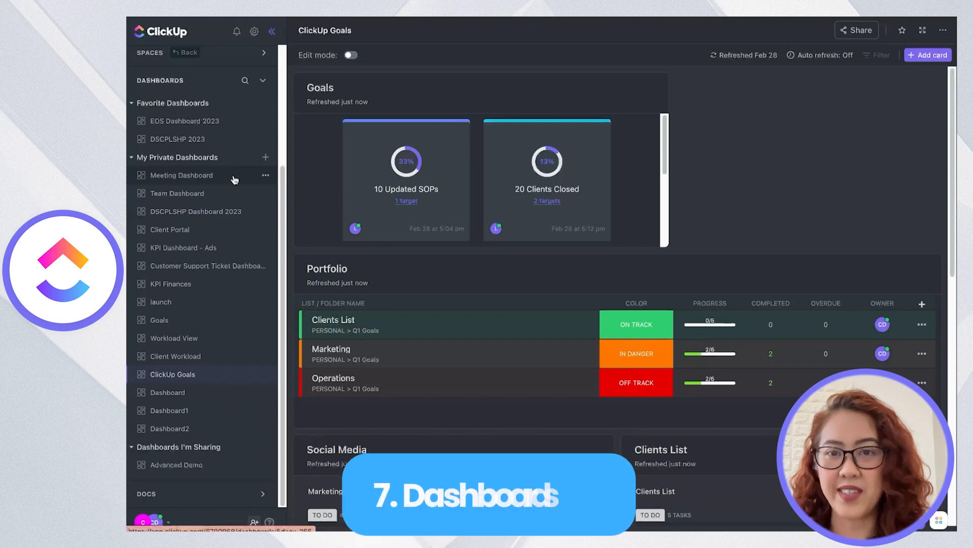
Click through the Meeting, DSCPLSHP 2023, Client Portal and Customer Support Ticket dashboards
left_click(181, 175)
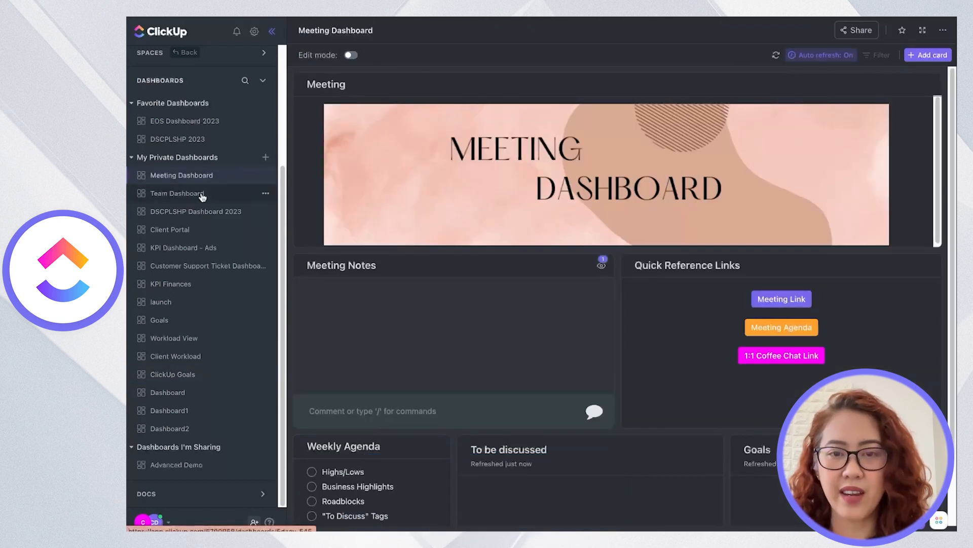
left_click(196, 211)
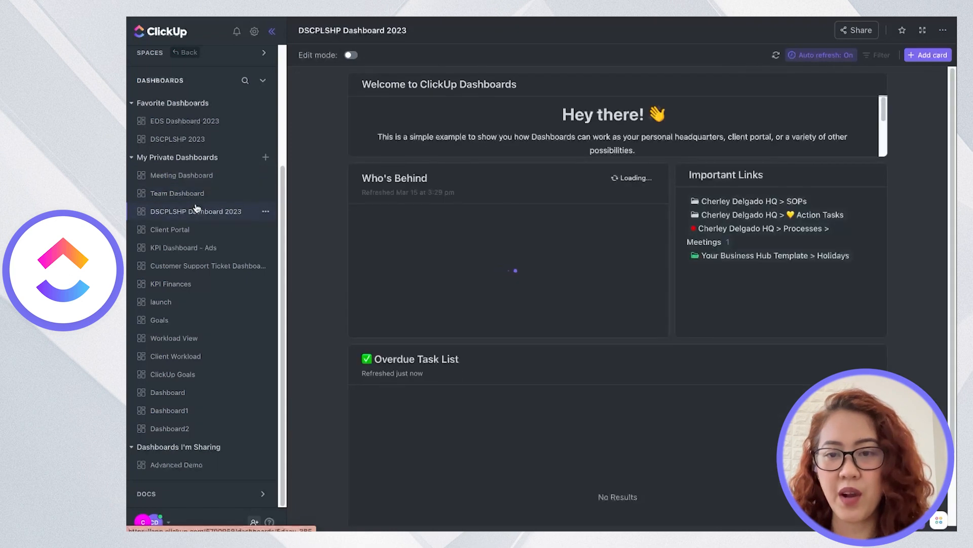
left_click(170, 229)
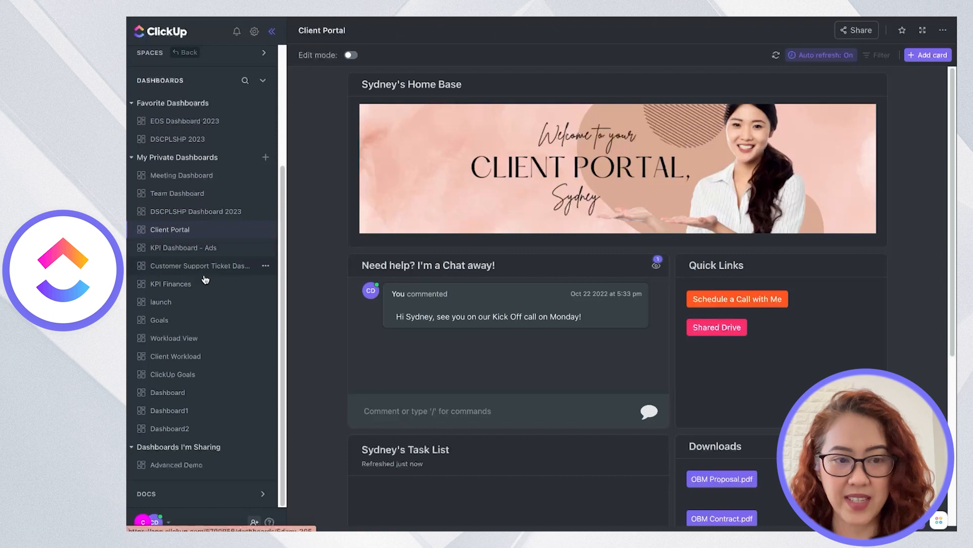
left_click(174, 339)
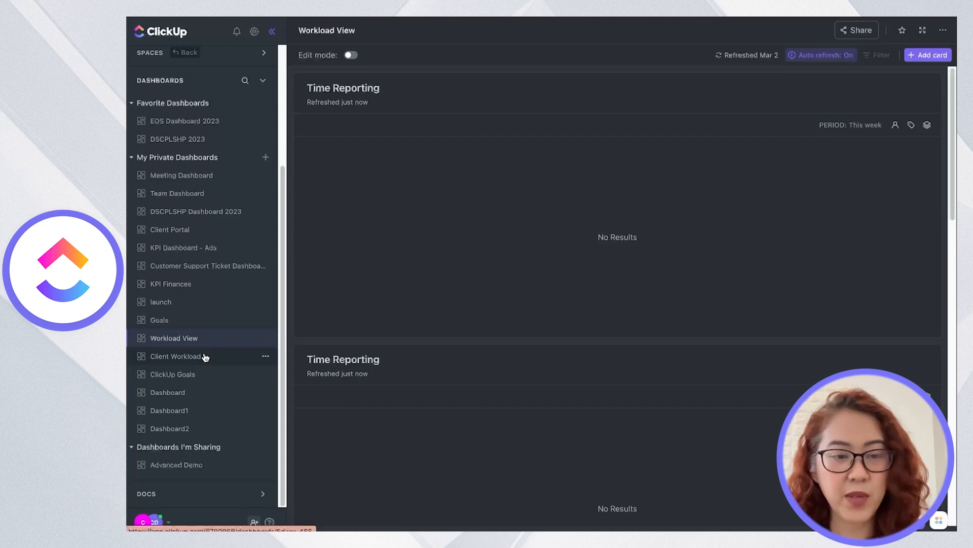
left_click(176, 356)
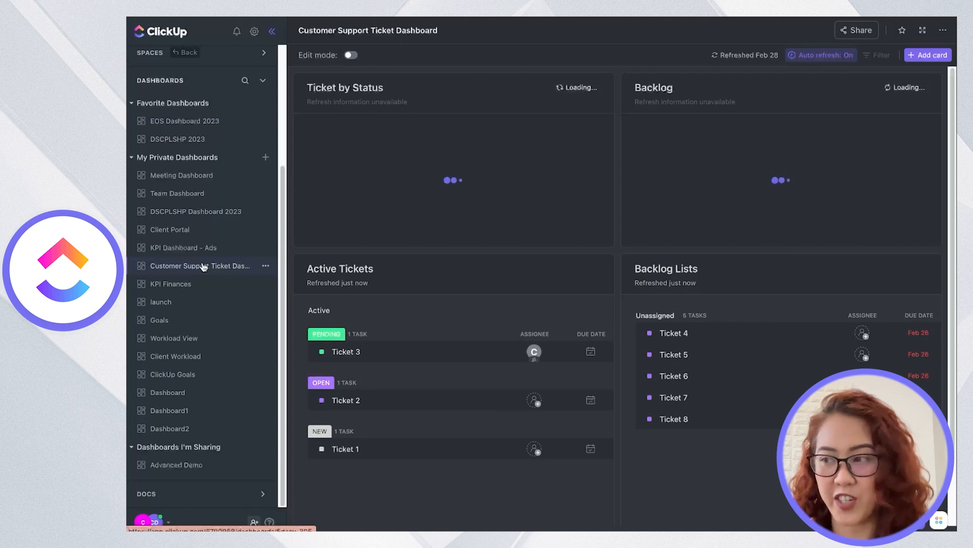
mouse_move(162, 418)
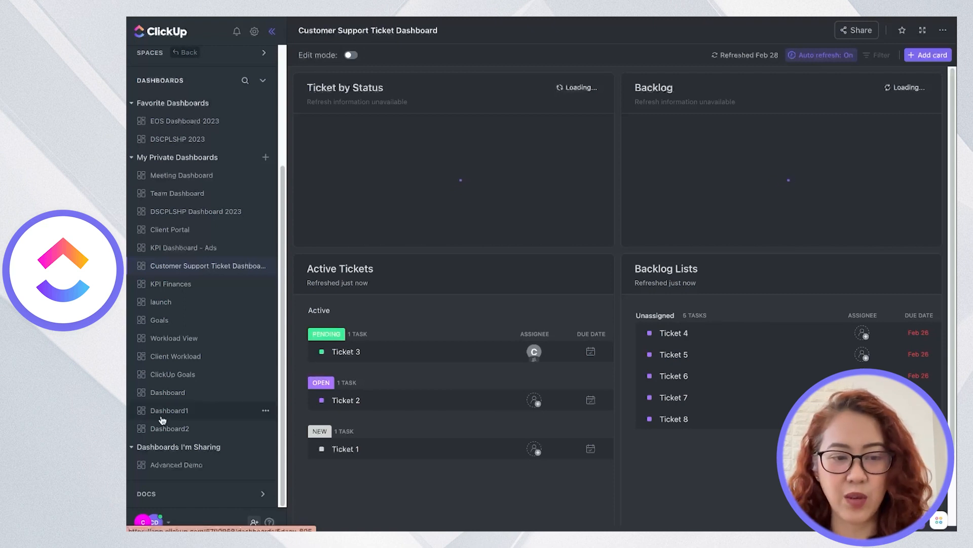
left_click(265, 158)
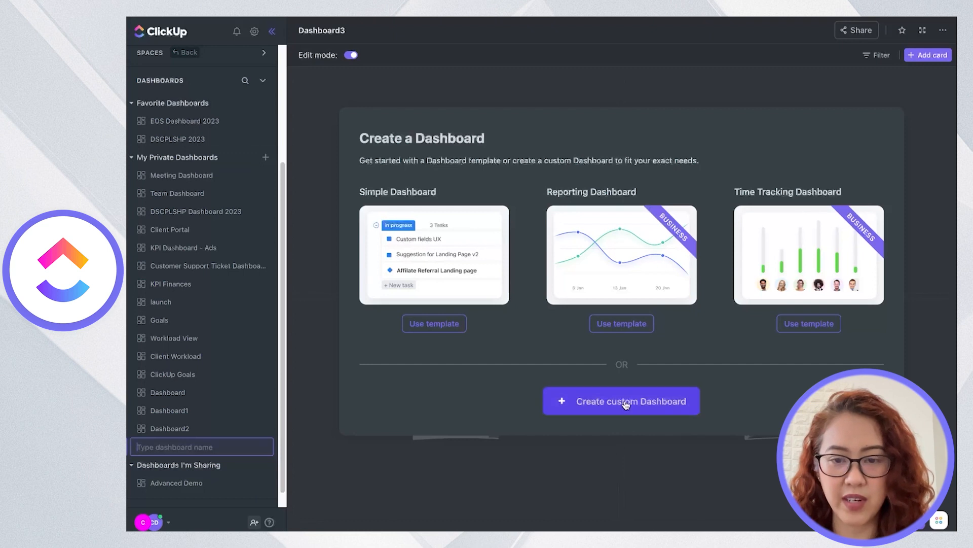
Start a custom dashboard with a 'Welcome' text block, then open Client Workload
left_click(626, 401)
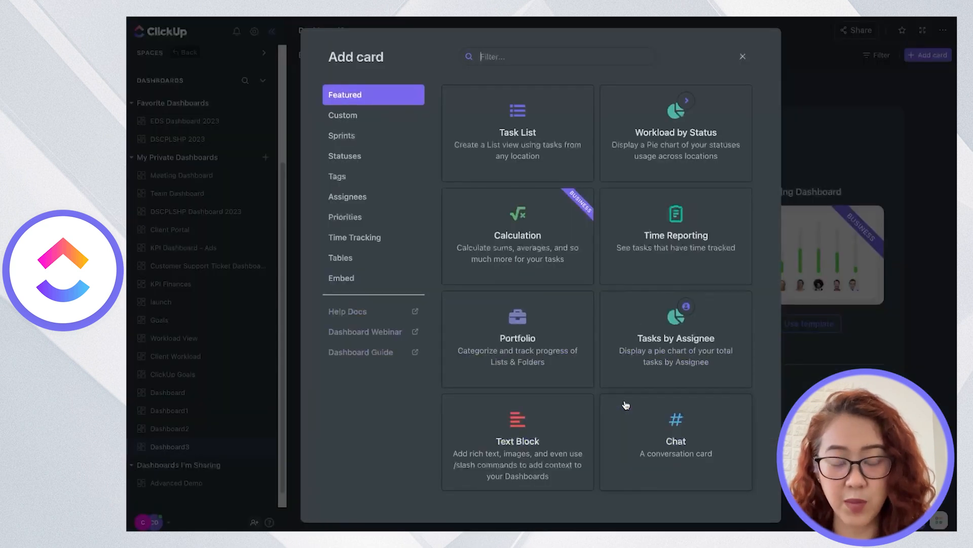
mouse_move(545, 435)
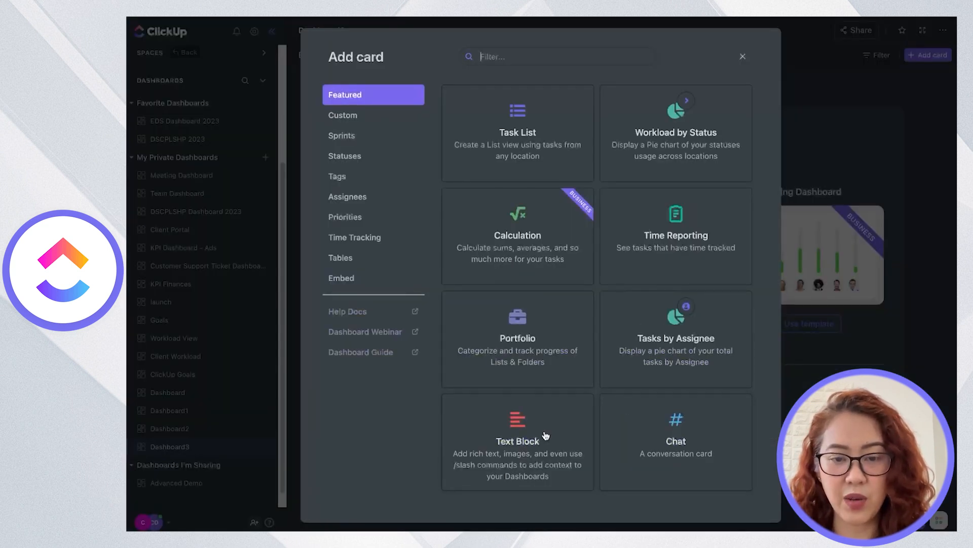
left_click(518, 441)
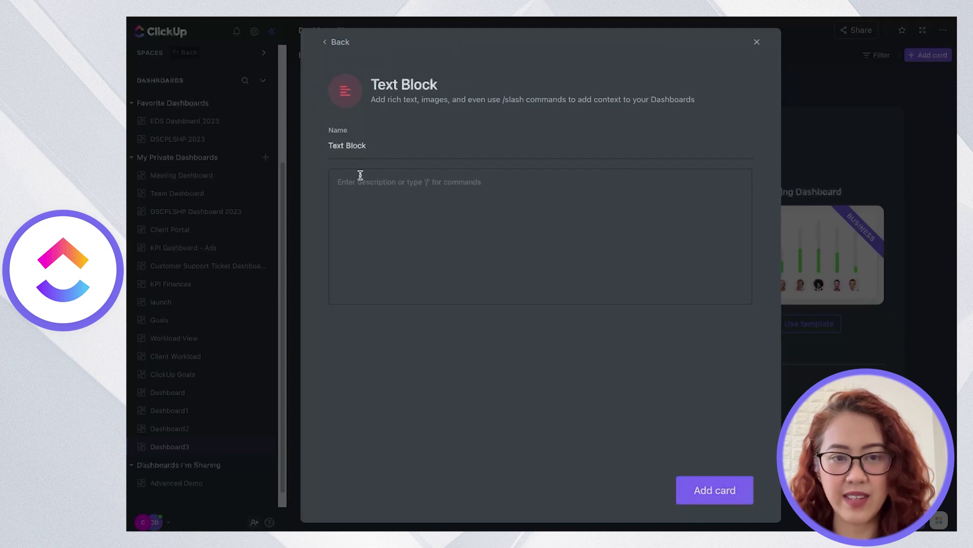
type("Welco")
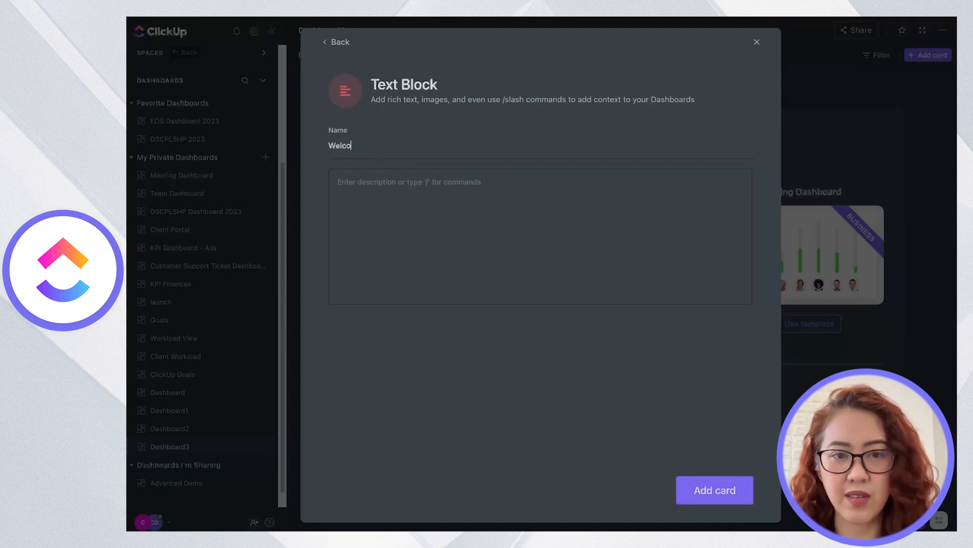
type("me")
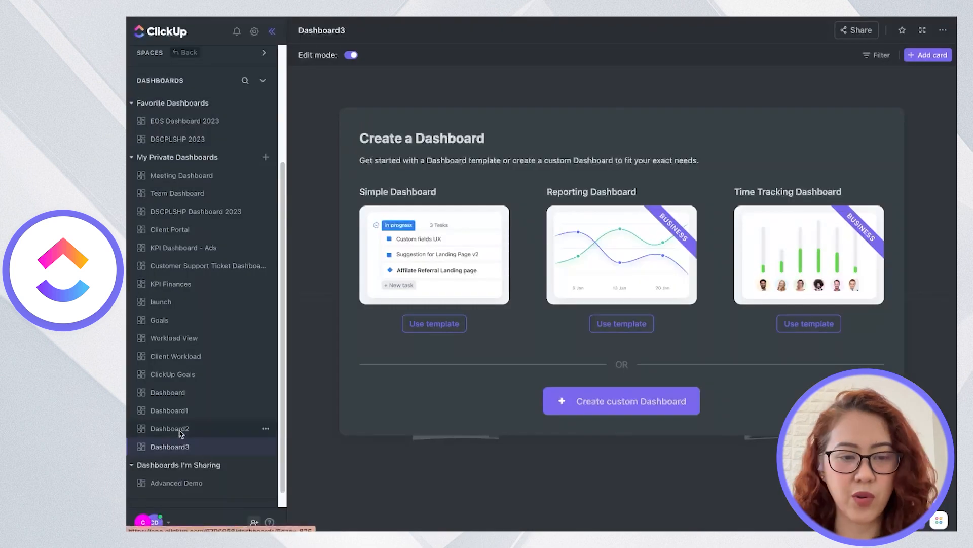
left_click(175, 356)
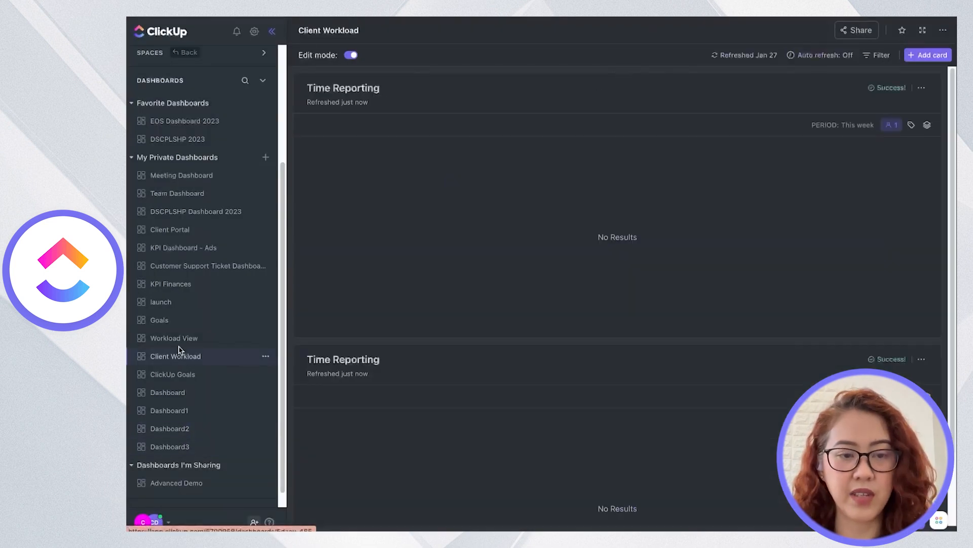
mouse_move(186, 308)
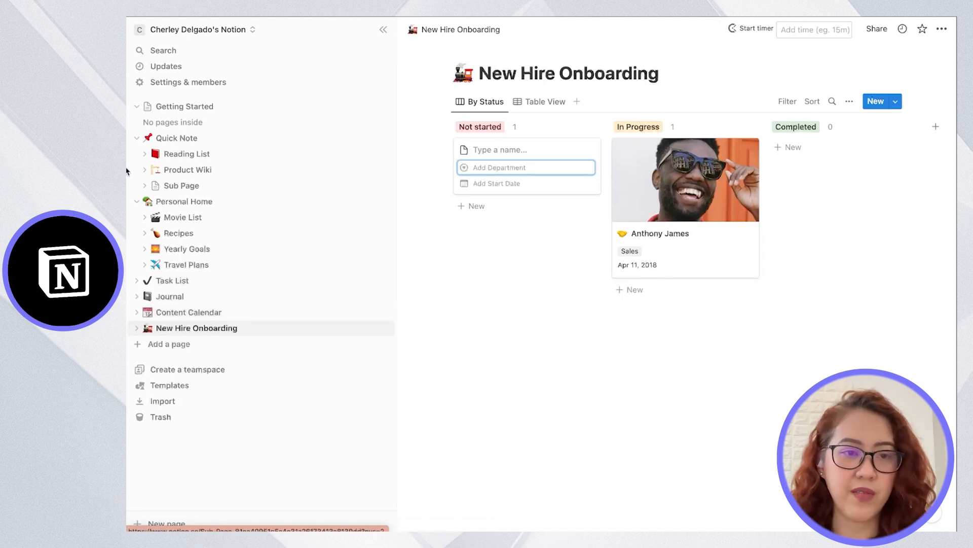
Open Quick Note, hide the sidebar, and start a /ca block below the embedded links
left_click(175, 138)
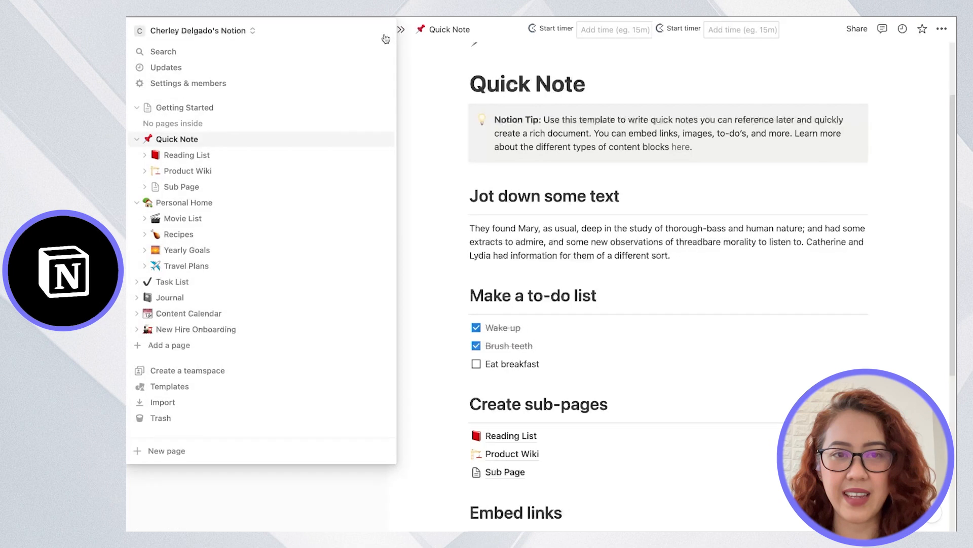
left_click(400, 29)
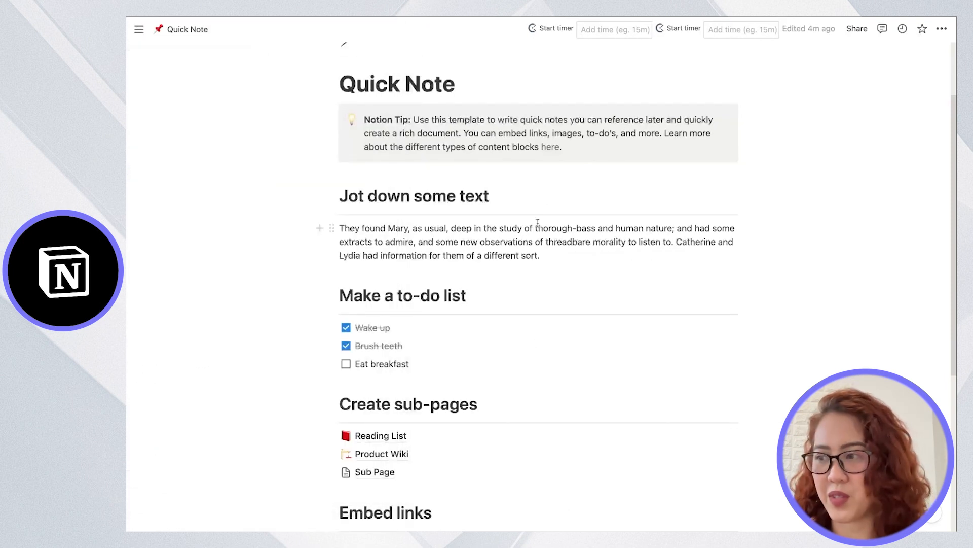
scroll("down", 3)
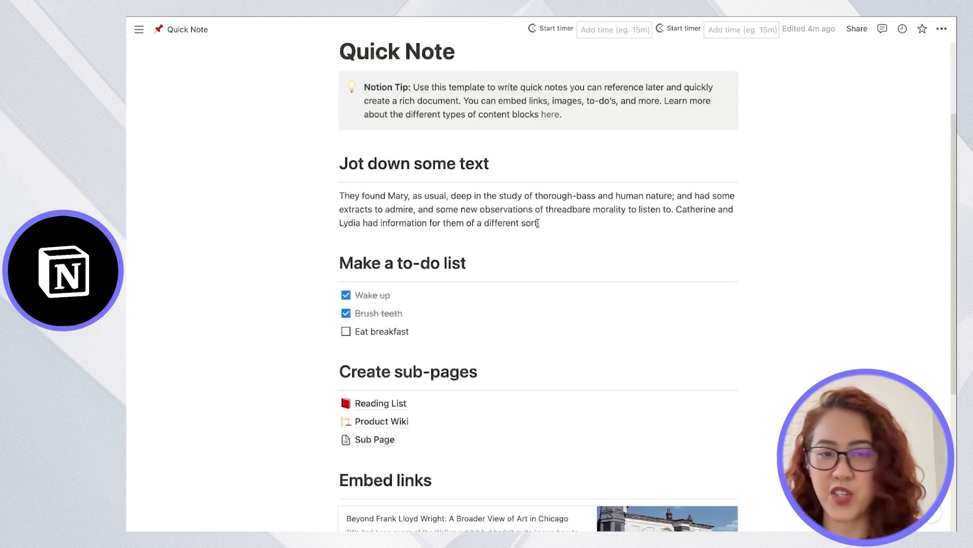
scroll("down", 3)
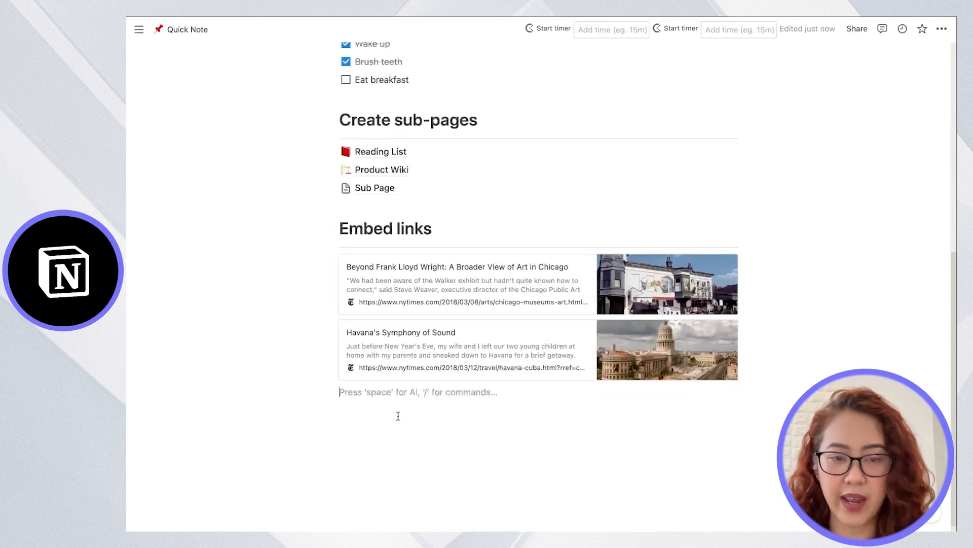
type("/ca")
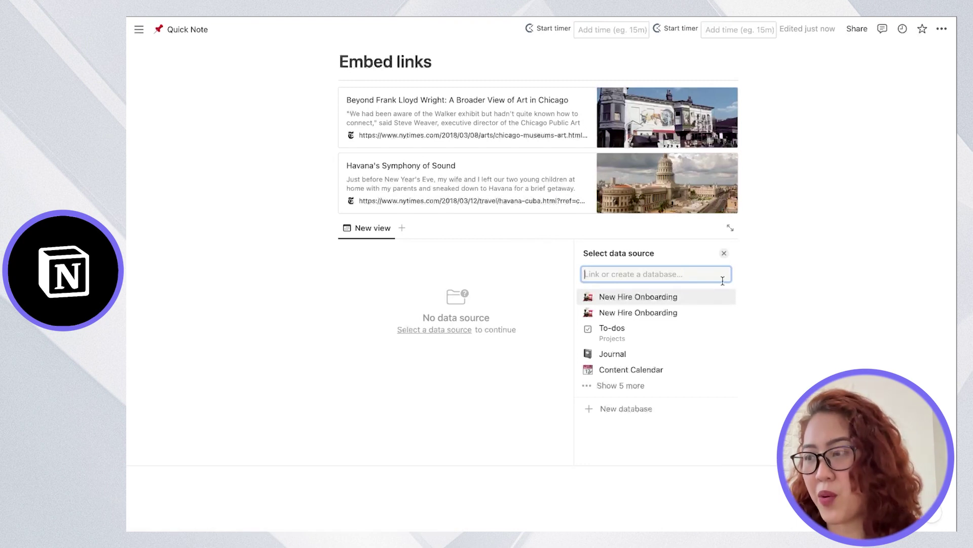
mouse_move(564, 257)
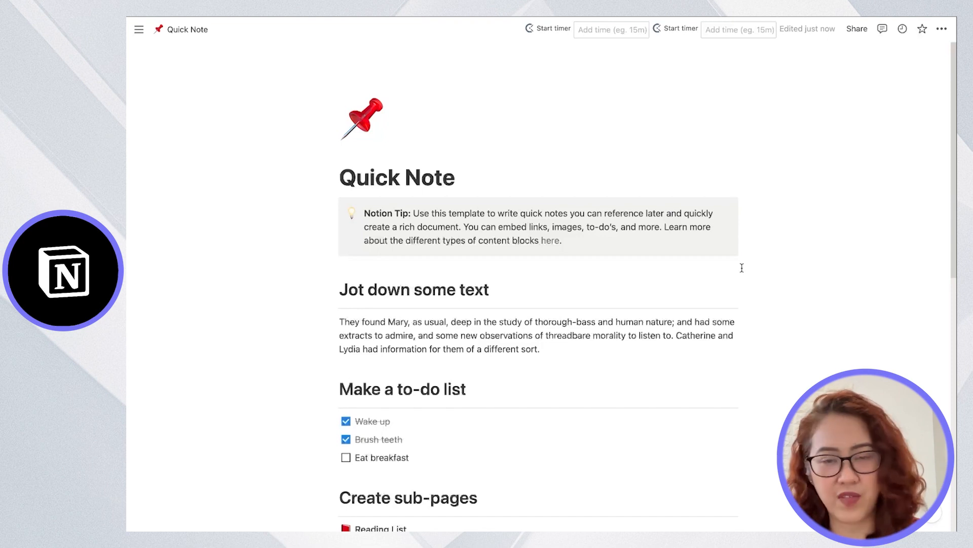
mouse_move(441, 253)
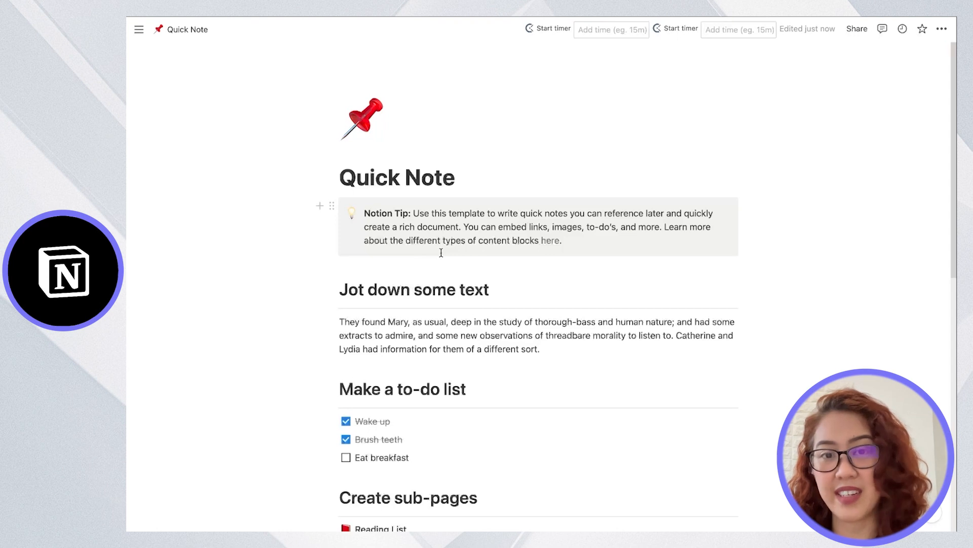
left_click(139, 29)
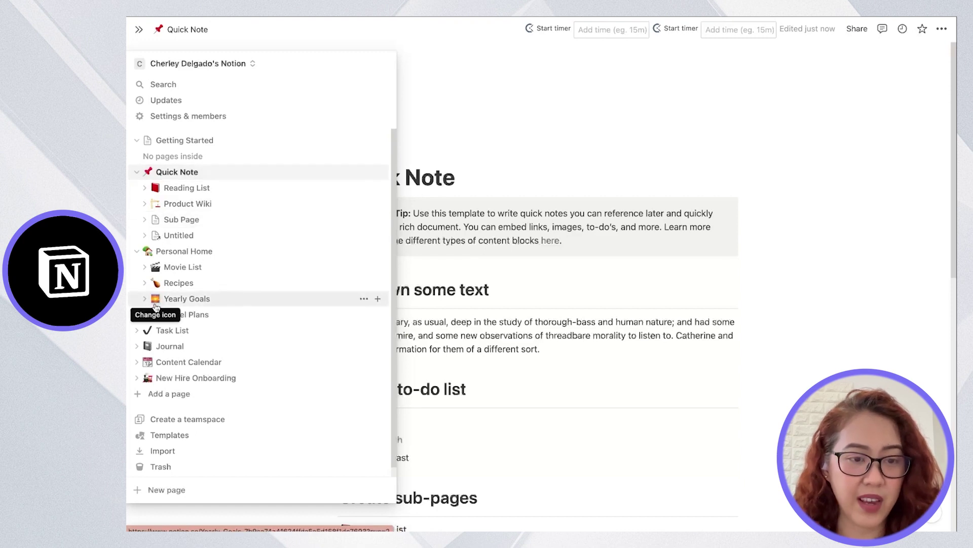
Browse Movie List, Yearly Goals, Travel Plans and Task List, then reopen the sidebar
left_click(182, 267)
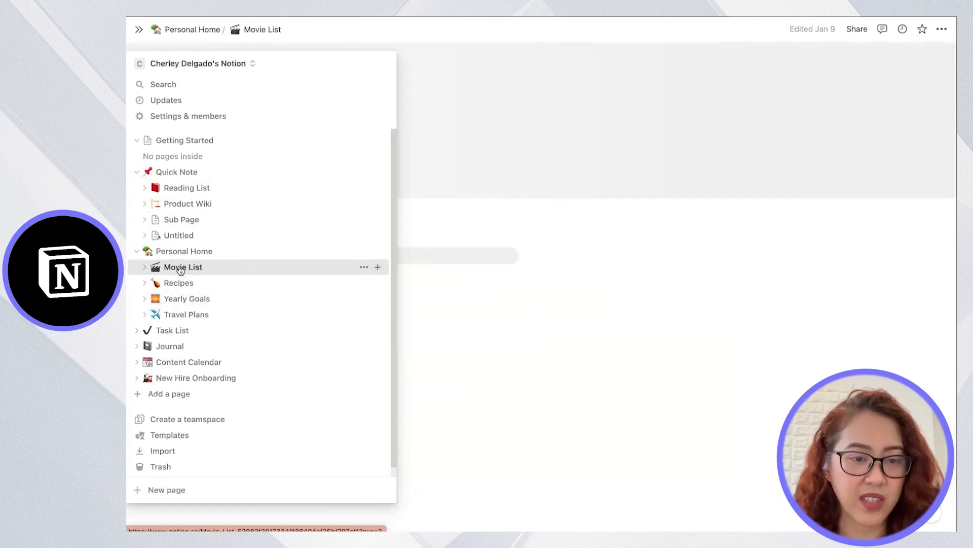
left_click(187, 299)
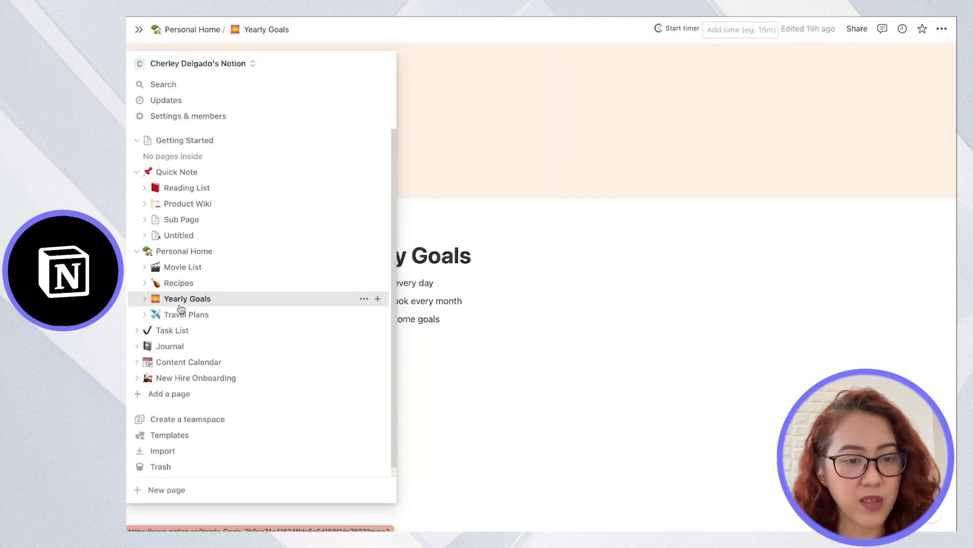
left_click(186, 314)
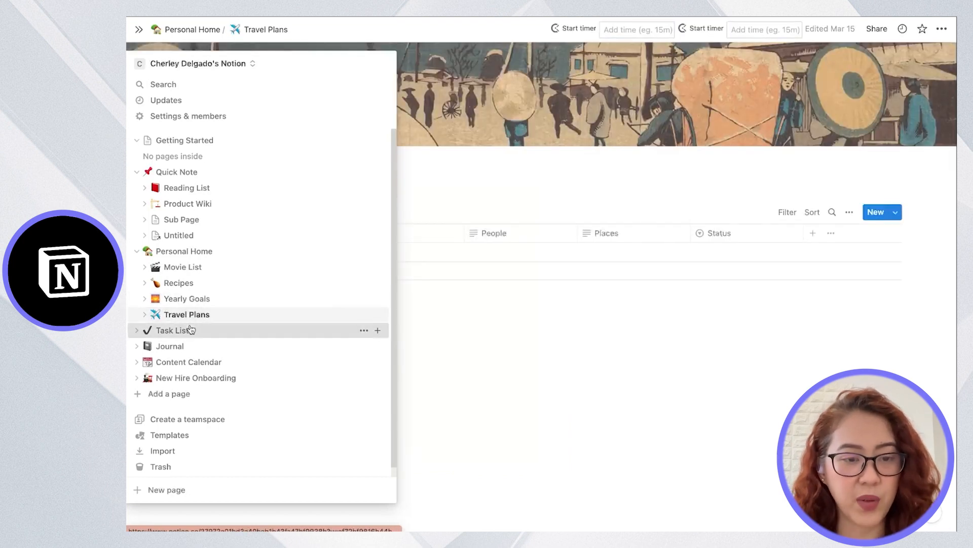
left_click(174, 330)
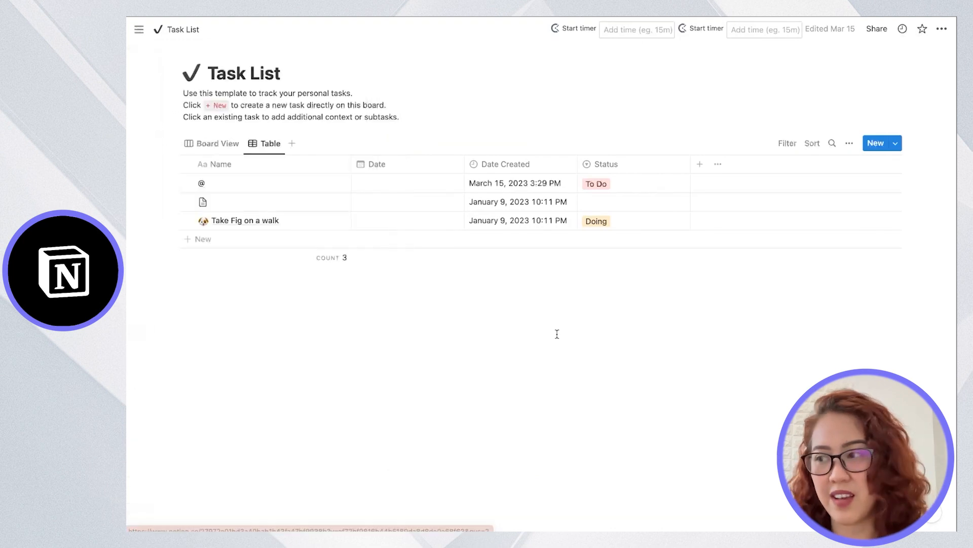
mouse_move(140, 29)
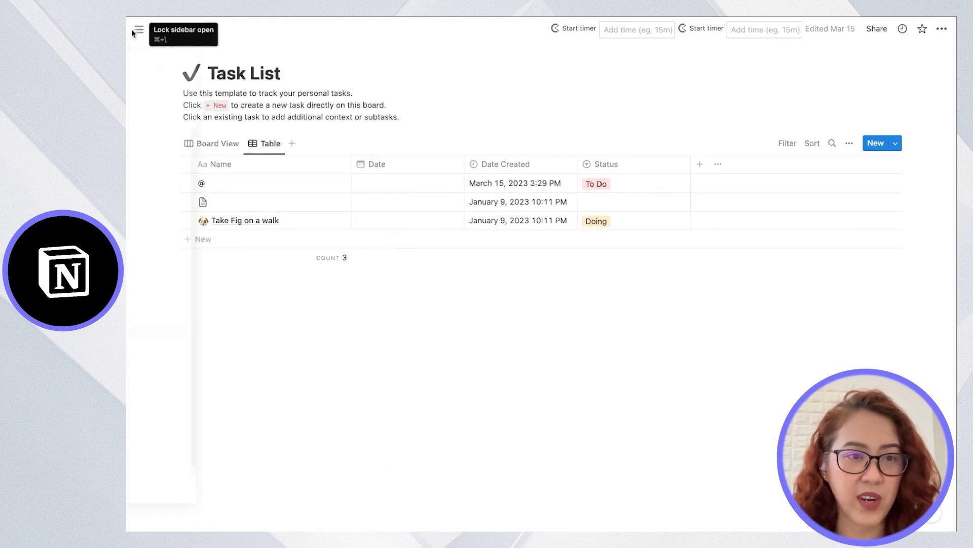
left_click(136, 29)
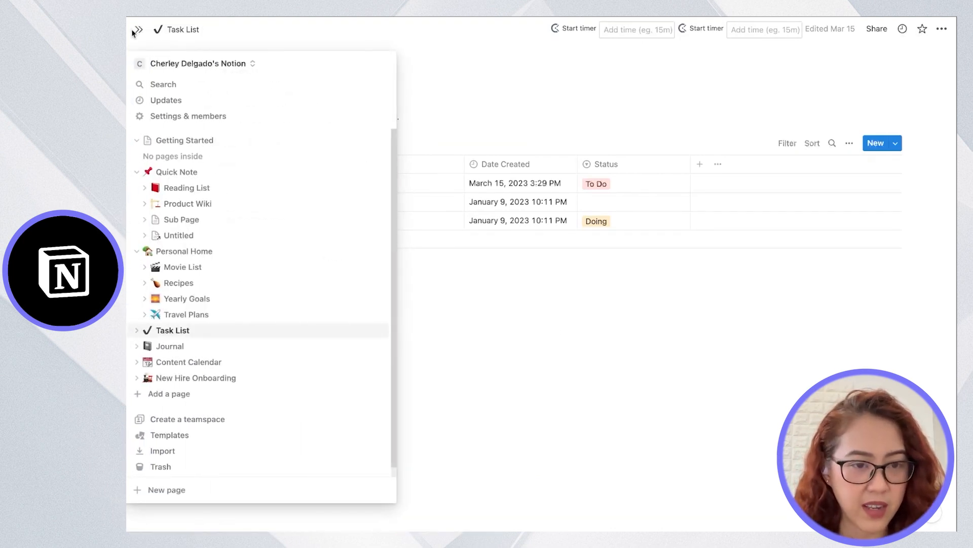
left_click(138, 29)
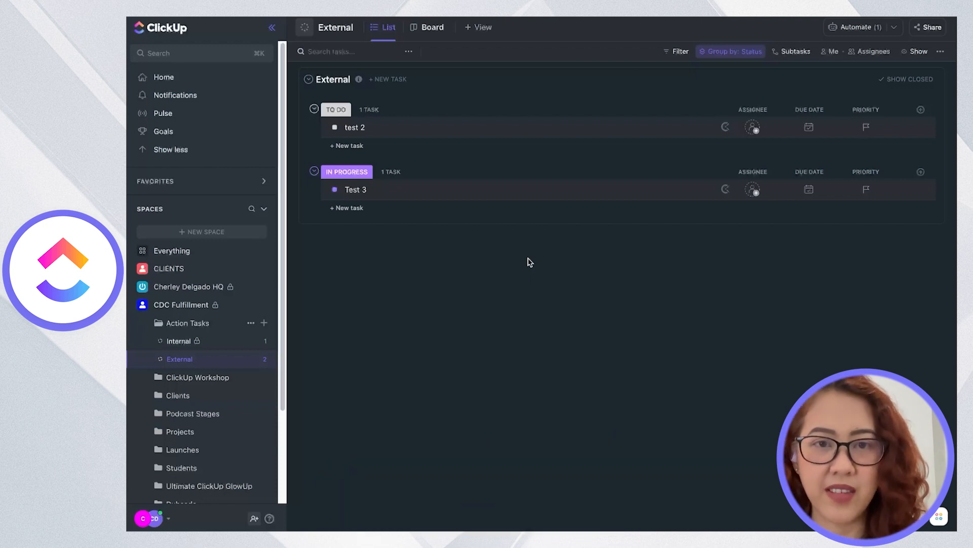
Open the External list's New Column menu and browse field types like Dropdown, Date and Checkbox
left_click(479, 27)
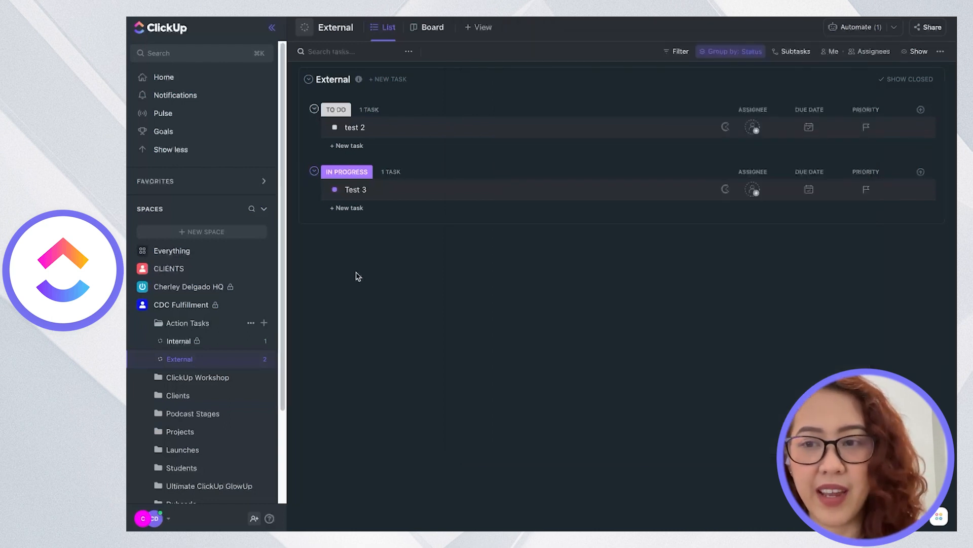
left_click(921, 109)
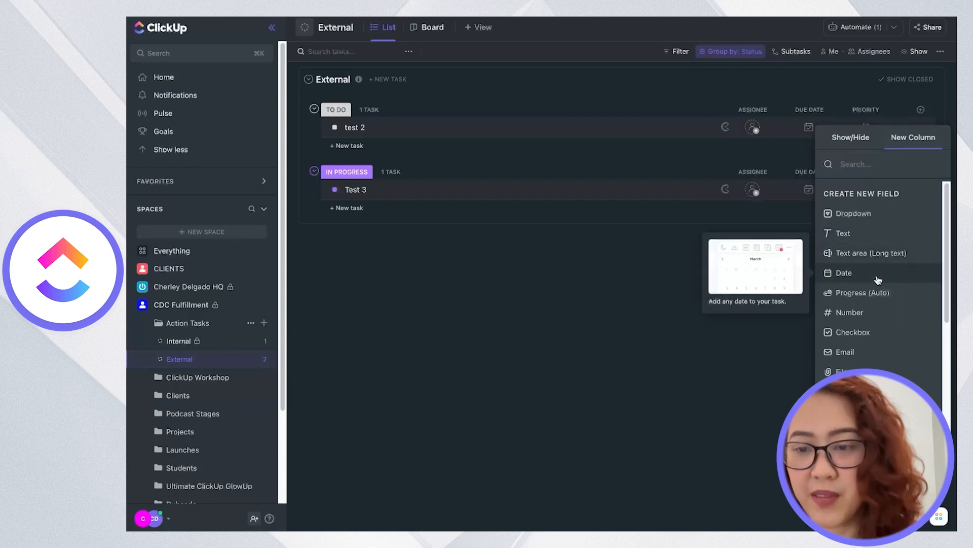
mouse_move(867, 343)
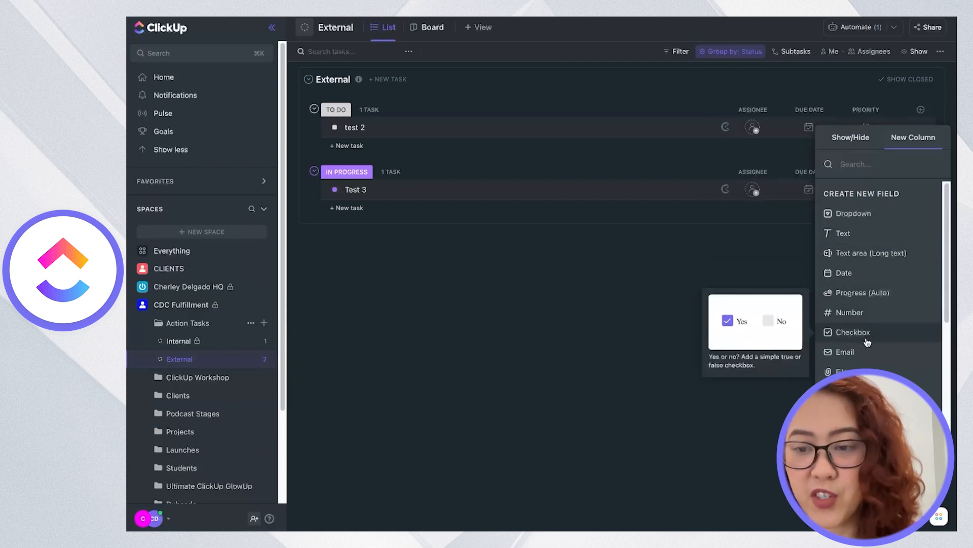
scroll("down", 3)
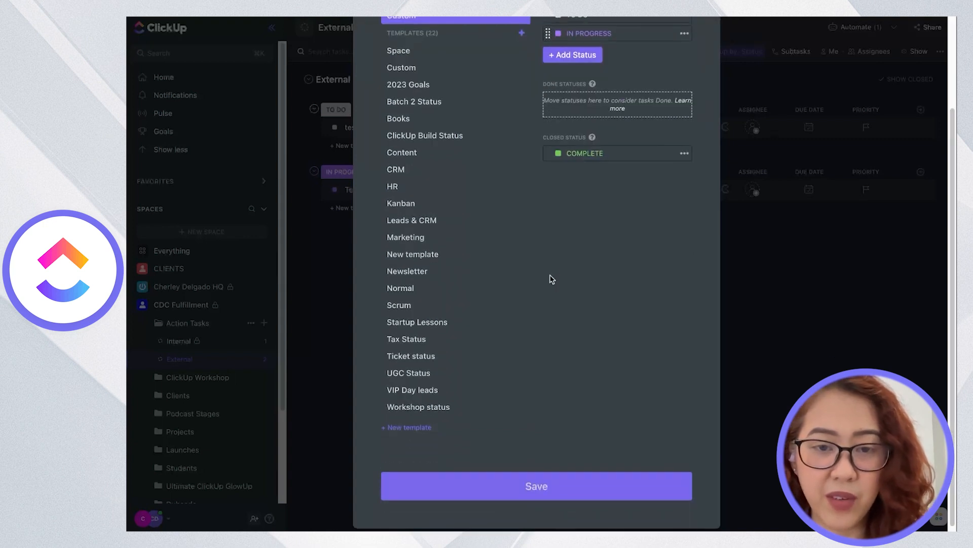
left_click(537, 486)
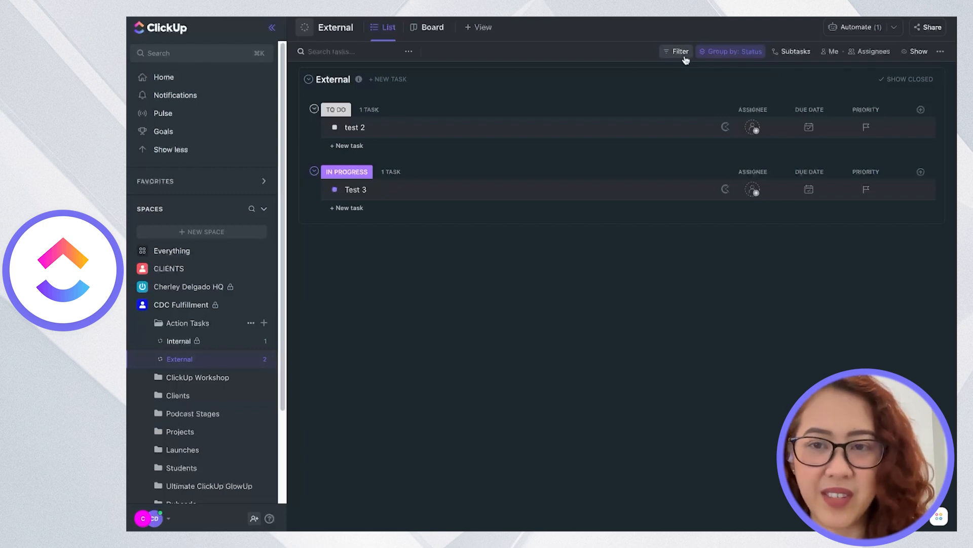
Look over the External list's filter fields and its Group by: Status options
left_click(679, 52)
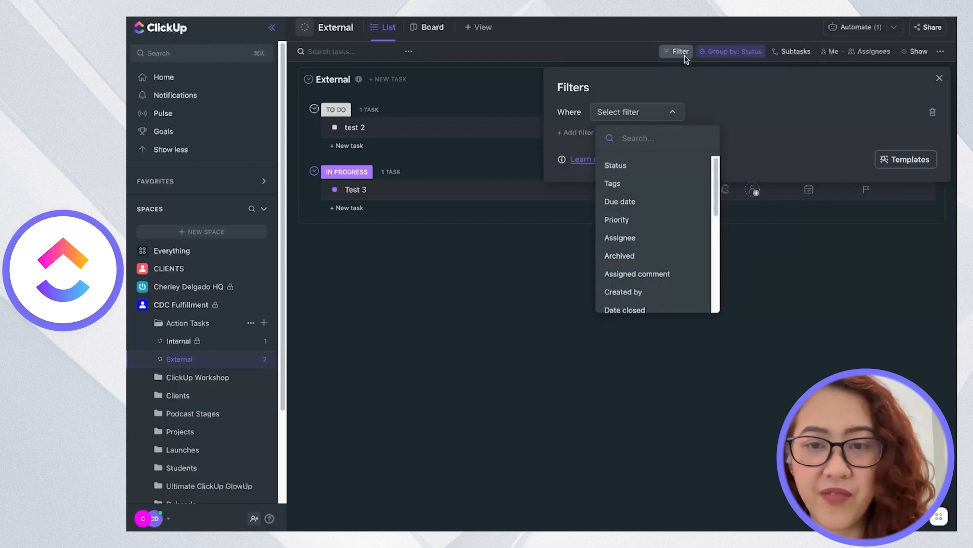
left_click(731, 51)
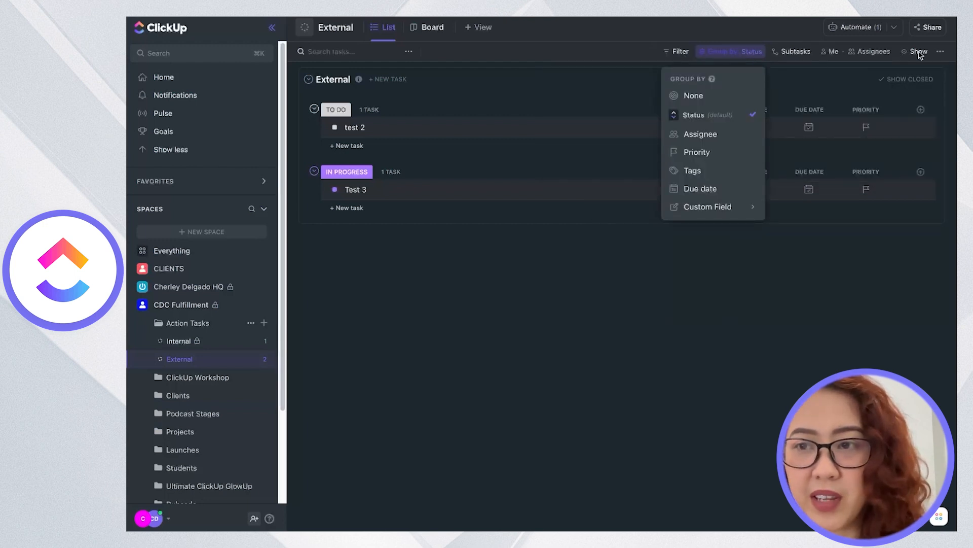
left_click(914, 50)
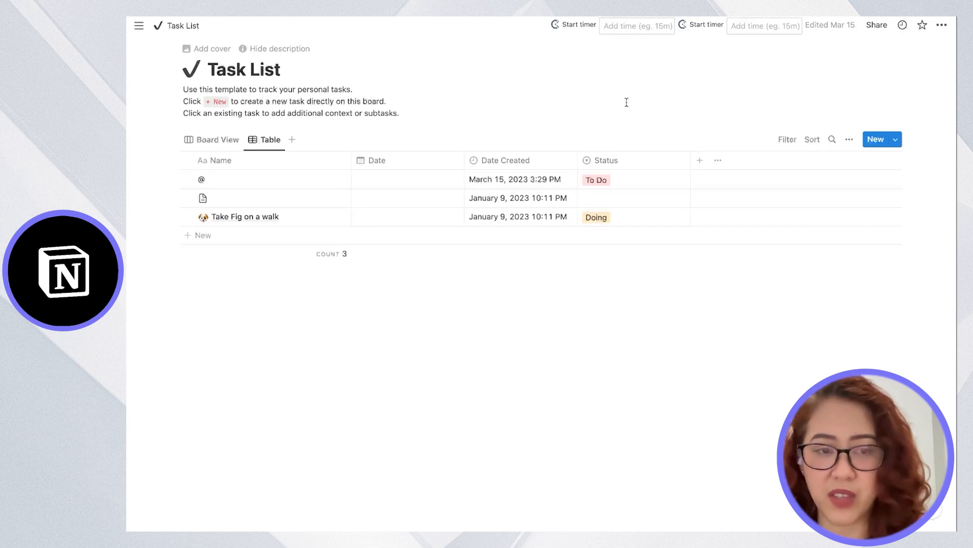
Add a second table view to Task List, then open Quick Note's Untitled page
left_click(212, 140)
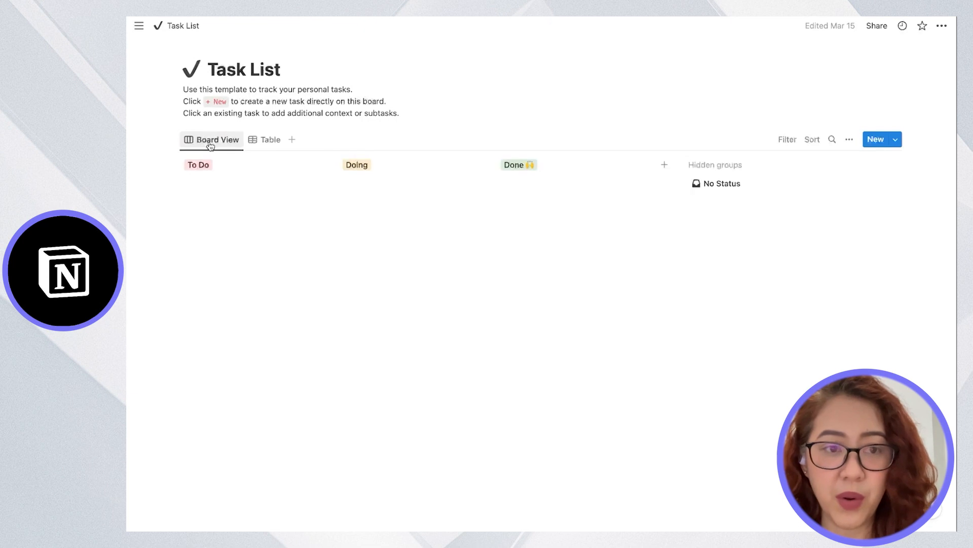
left_click(292, 140)
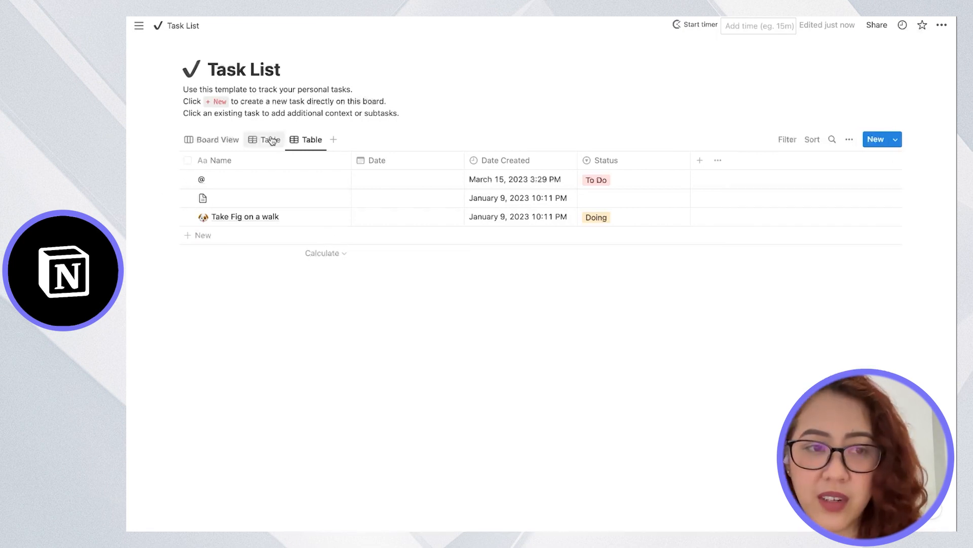
left_click(137, 26)
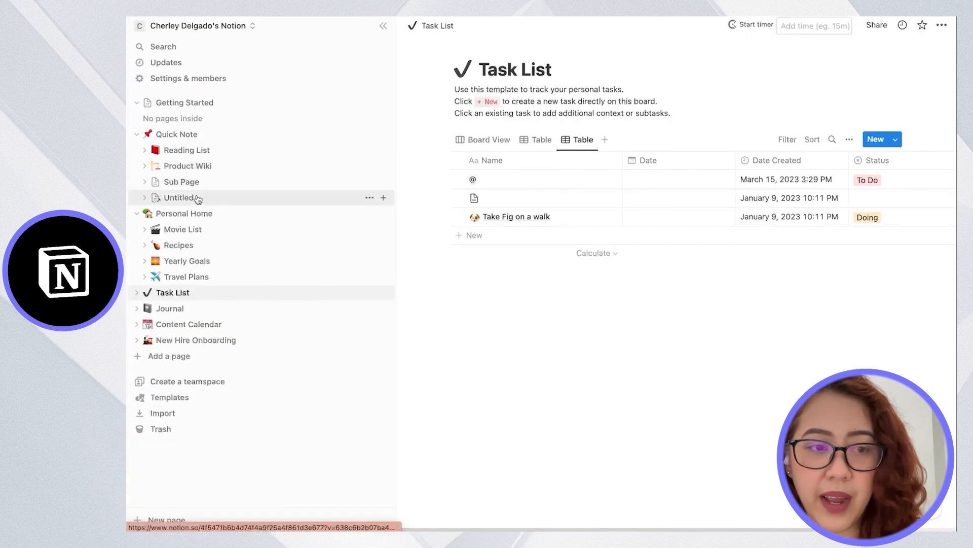
left_click(179, 198)
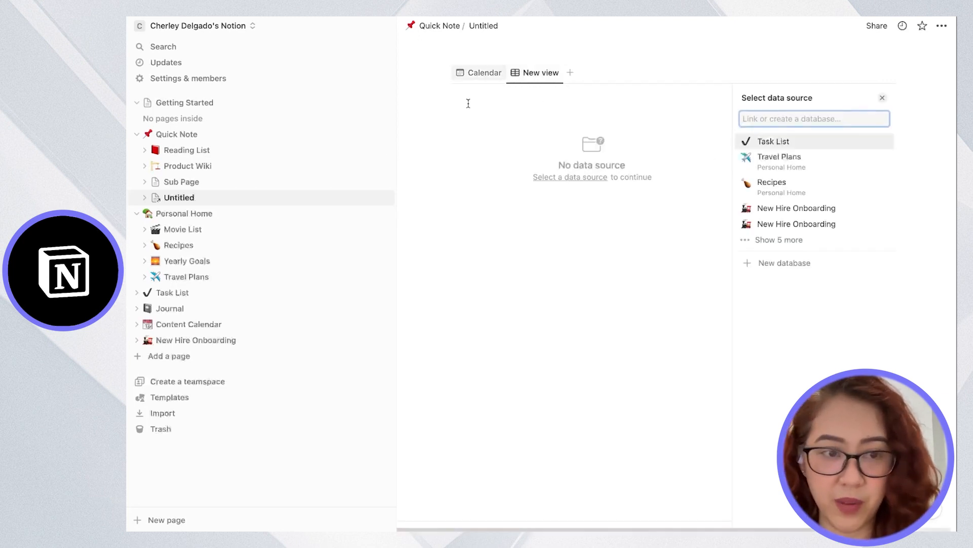
Open Sub Page and browse the slash menu's block types, from text to database views
left_click(181, 181)
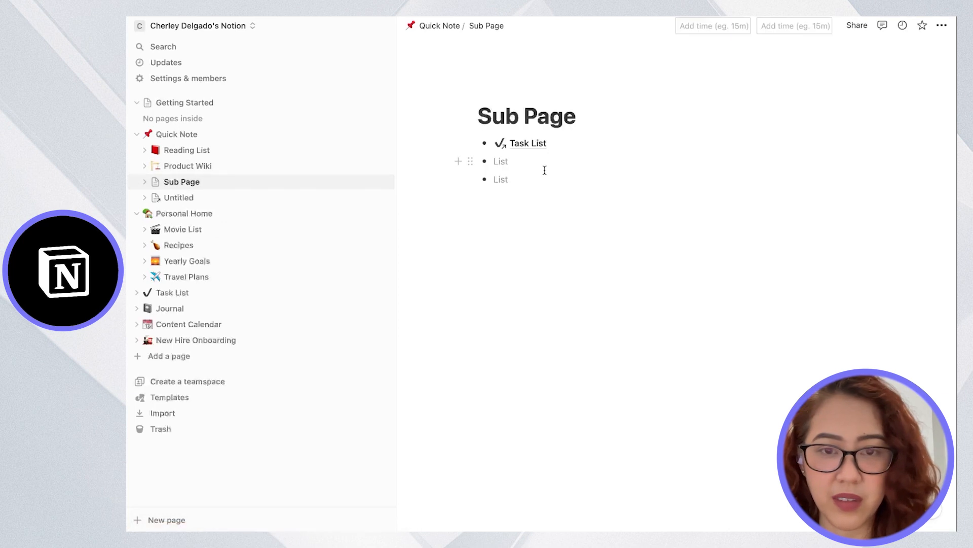
type("/")
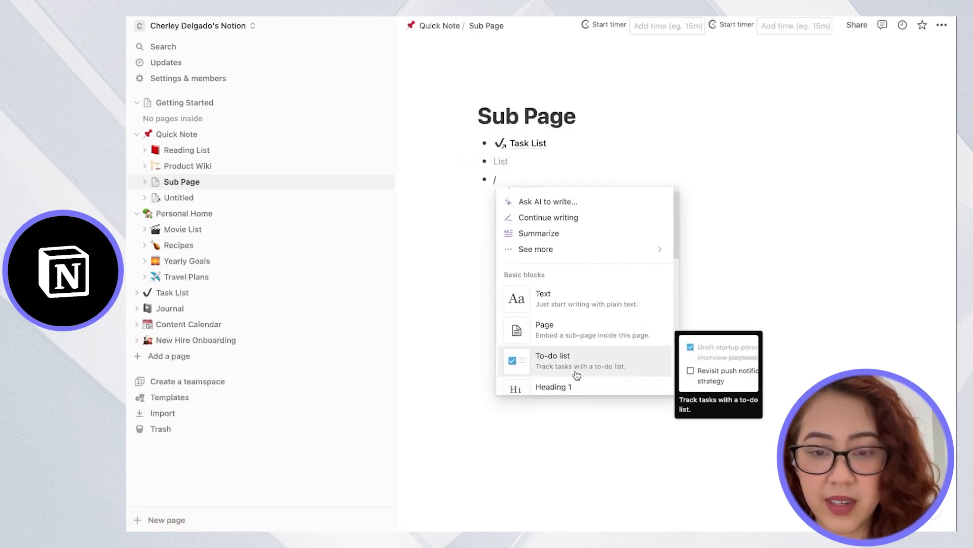
scroll("down", 3)
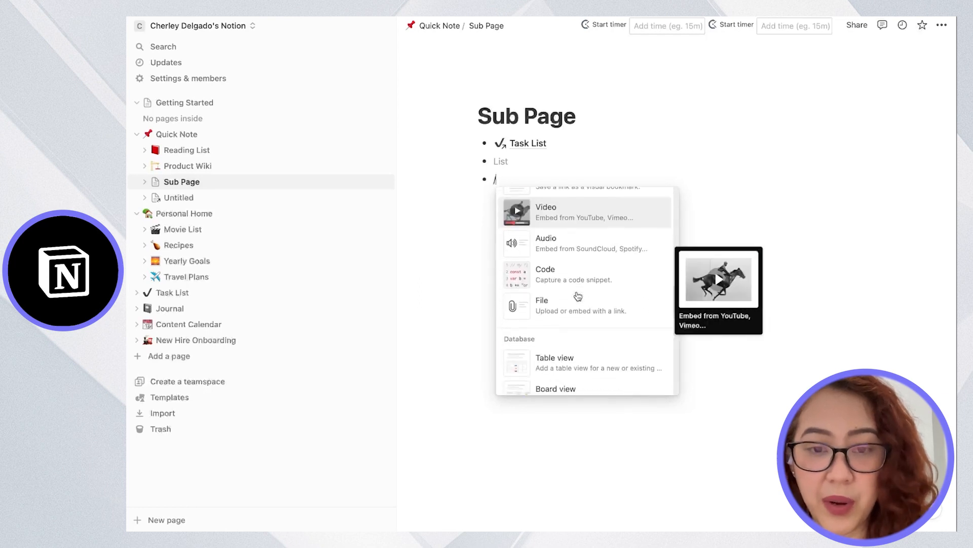
mouse_move(571, 288)
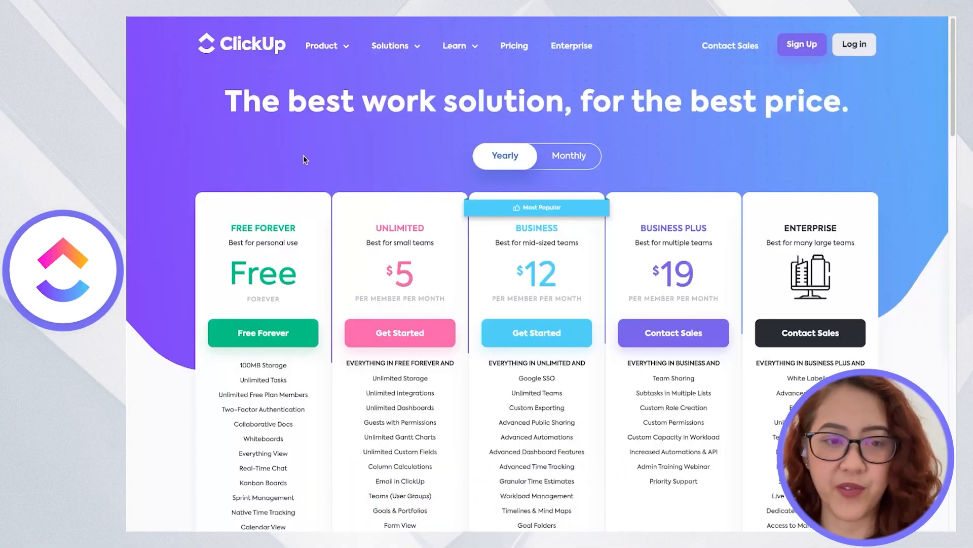
Scroll ClickUp's pricing page to the Free Forever, Unlimited, Business, Business Plus and Enterprise columns
scroll("down", 3)
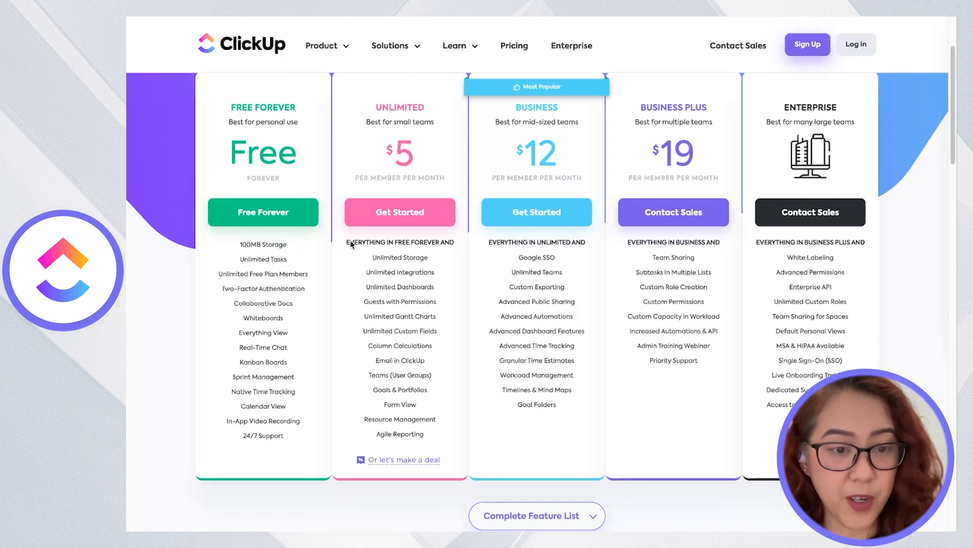
mouse_move(297, 336)
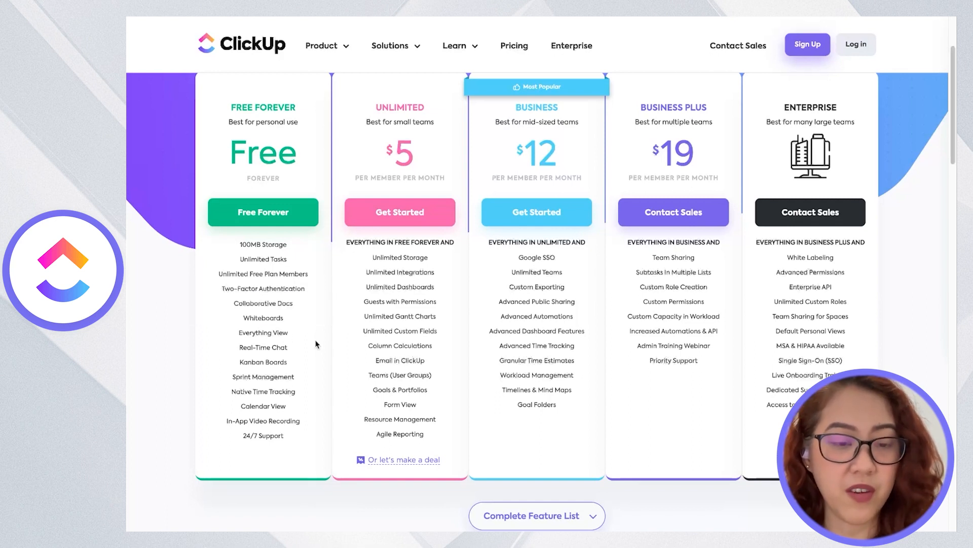
mouse_move(263, 406)
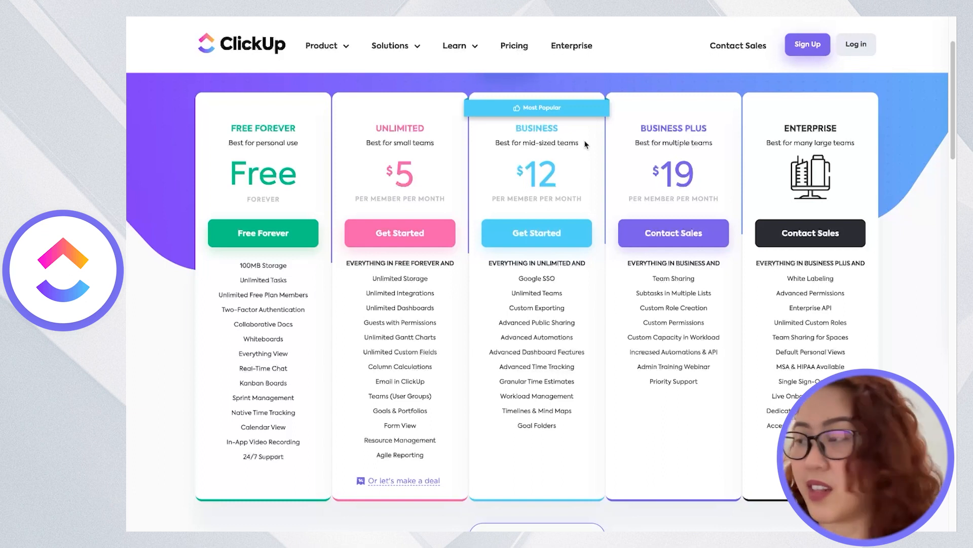
mouse_move(549, 290)
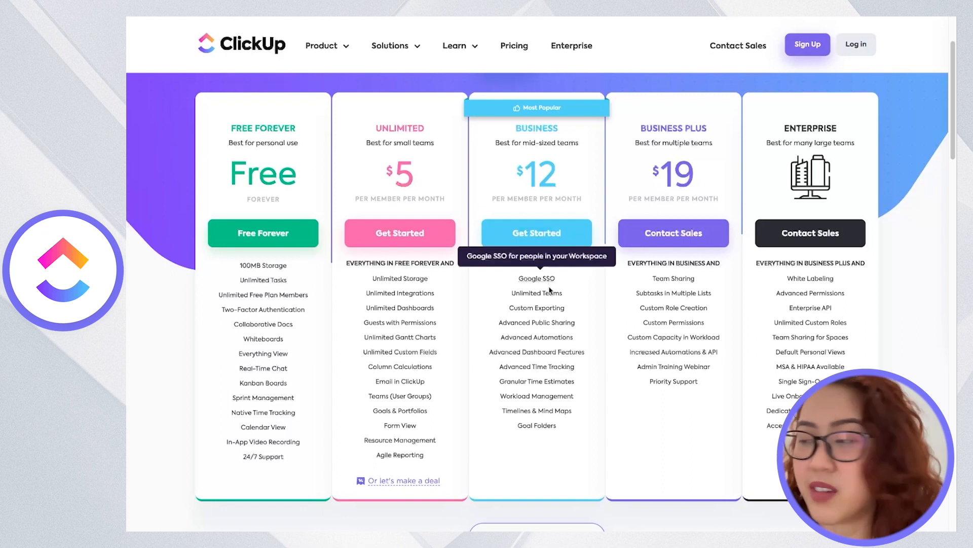
scroll("down", 3)
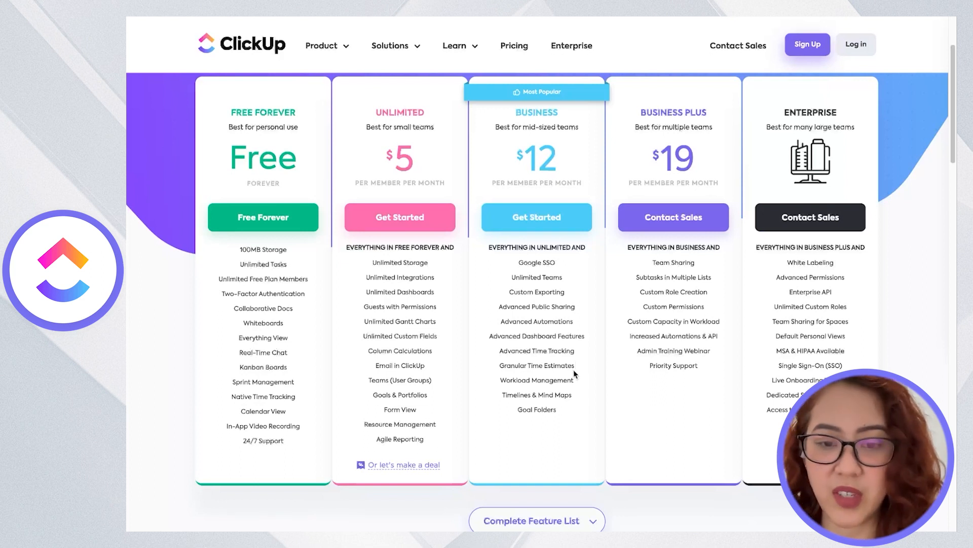
mouse_move(577, 381)
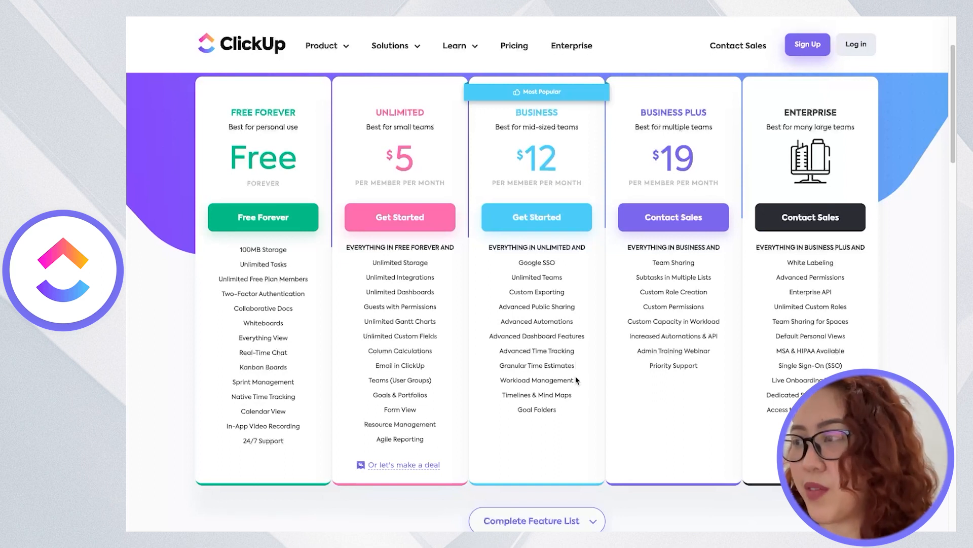
mouse_move(655, 203)
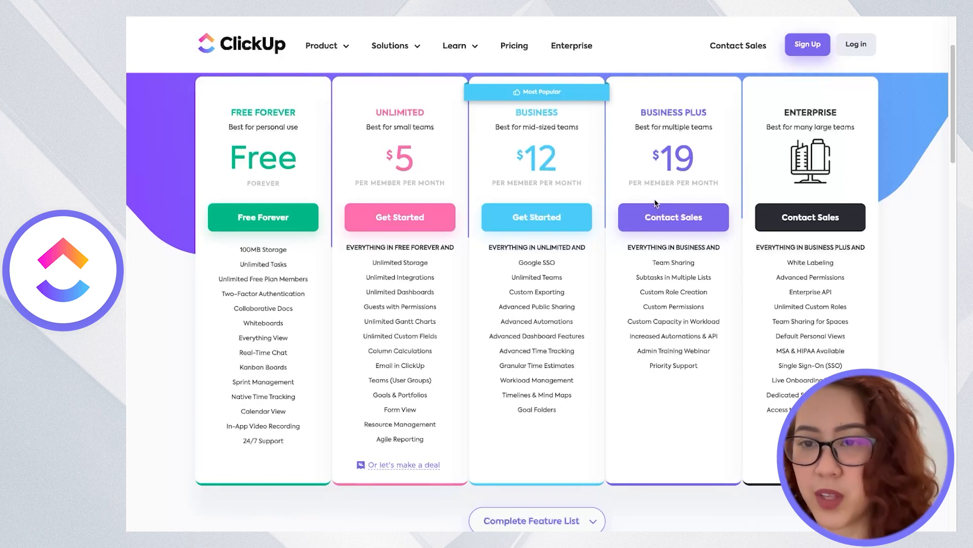
mouse_move(675, 314)
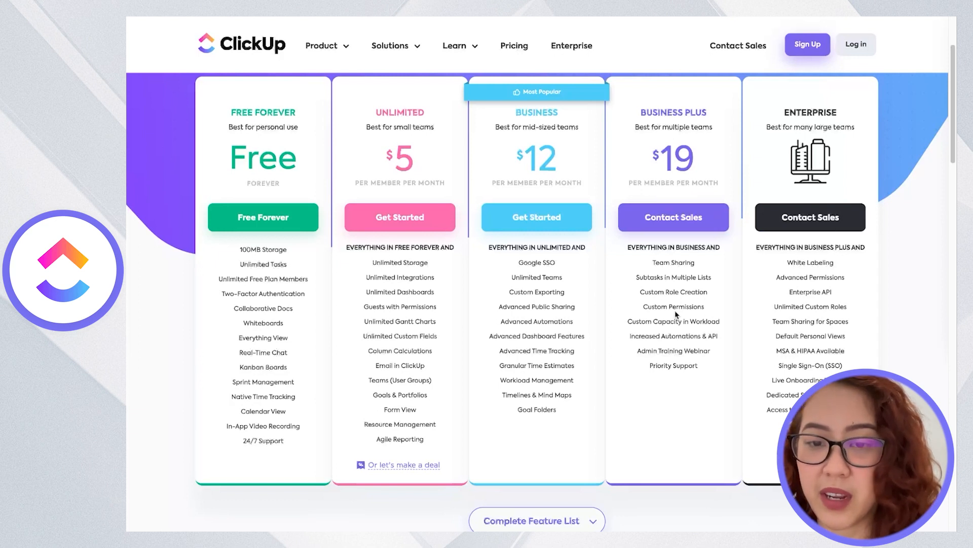
mouse_move(731, 272)
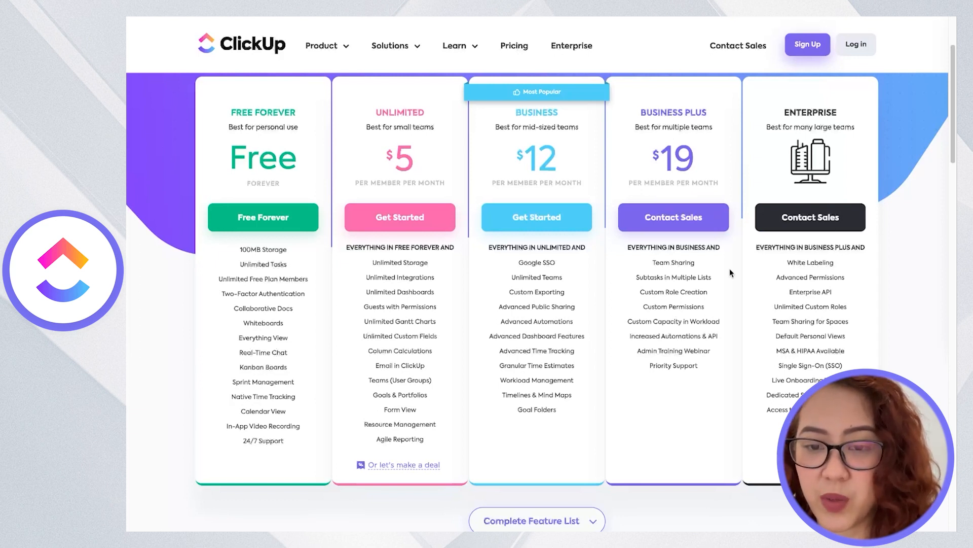
mouse_move(727, 272)
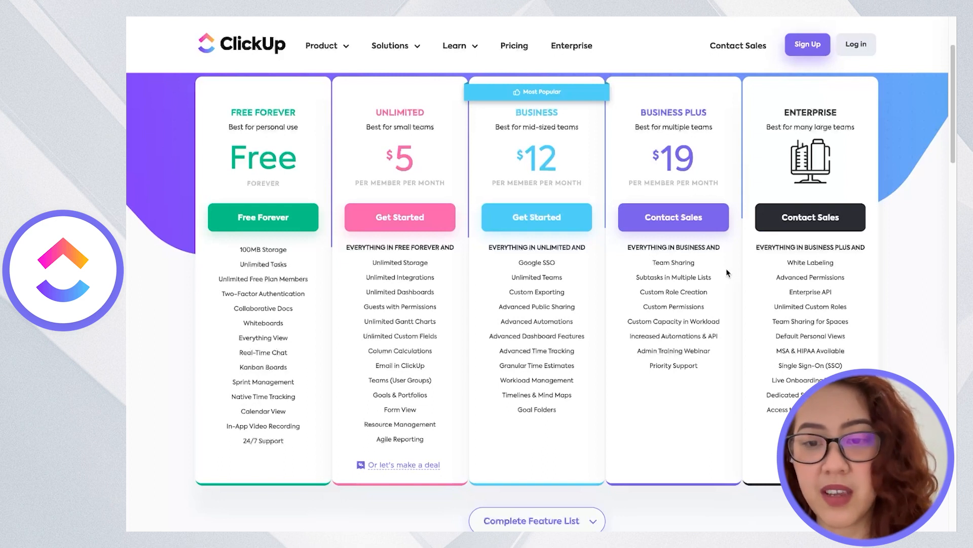
mouse_move(706, 300)
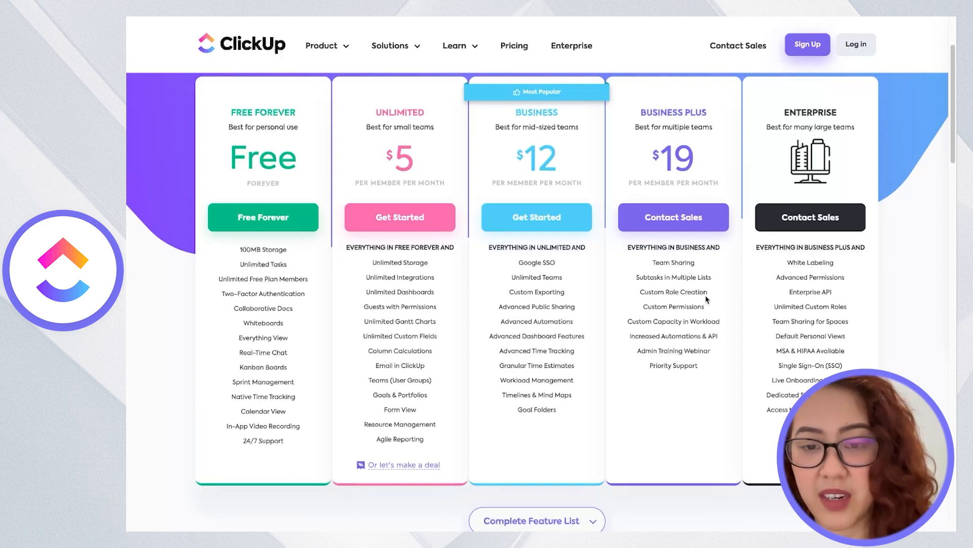
mouse_move(720, 357)
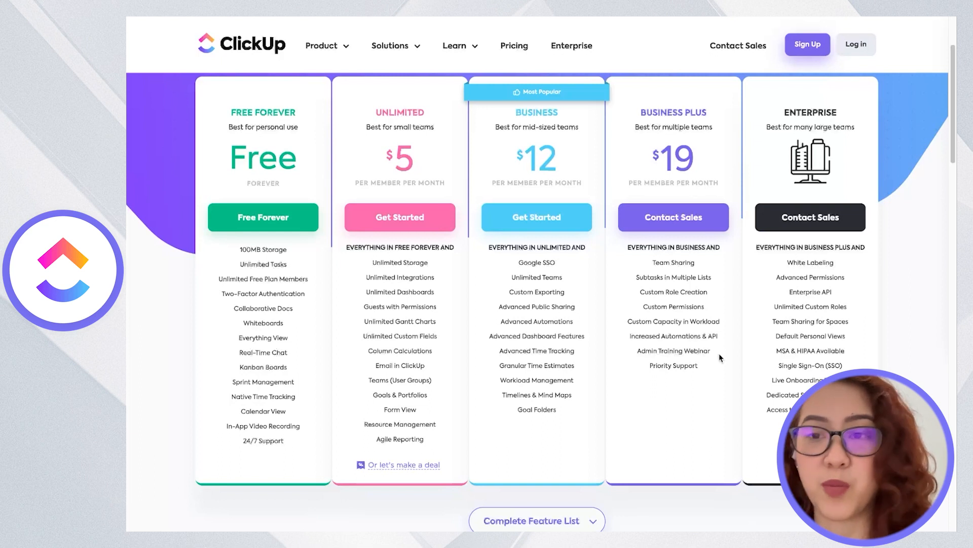
mouse_move(721, 344)
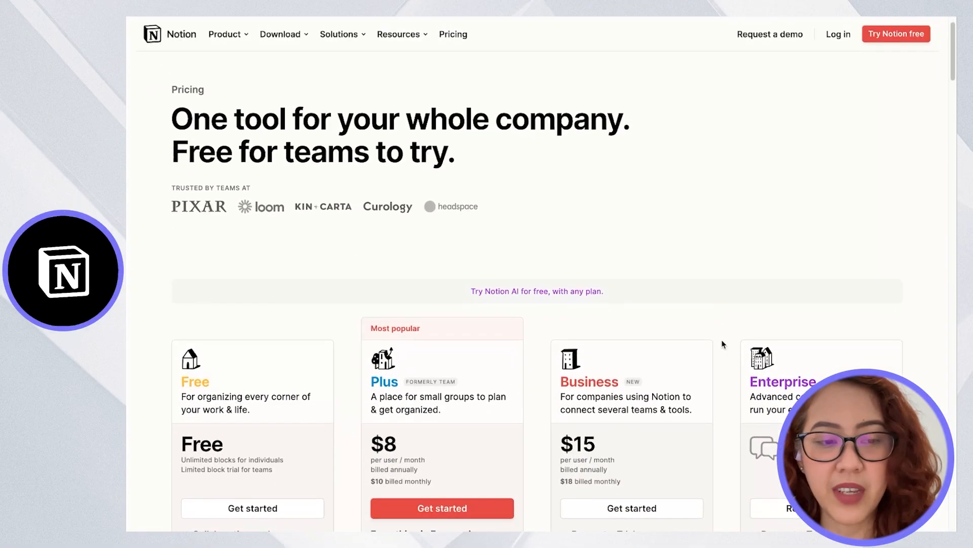
Scroll through Notion's Free, Plus $8, Business $15 and Enterprise plan cards
scroll("down", 3)
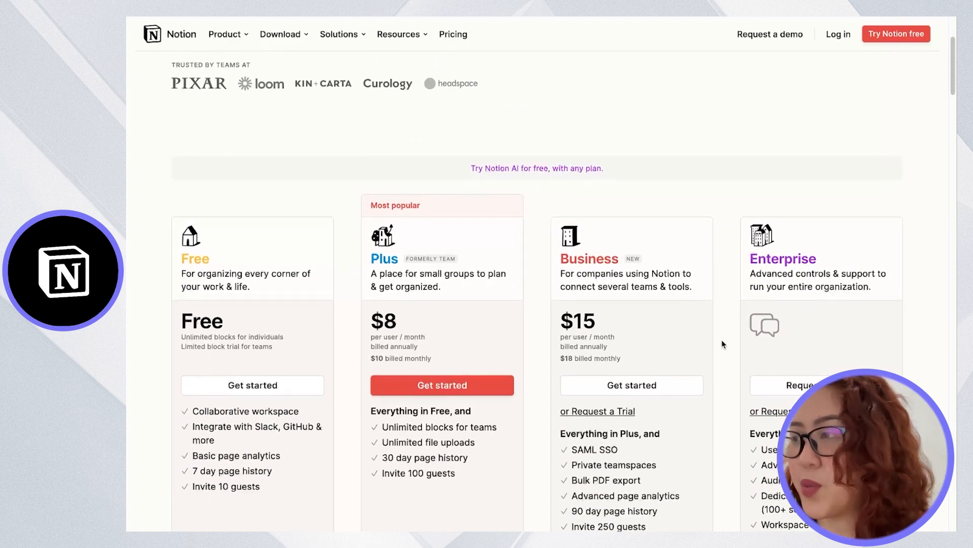
scroll("down", 3)
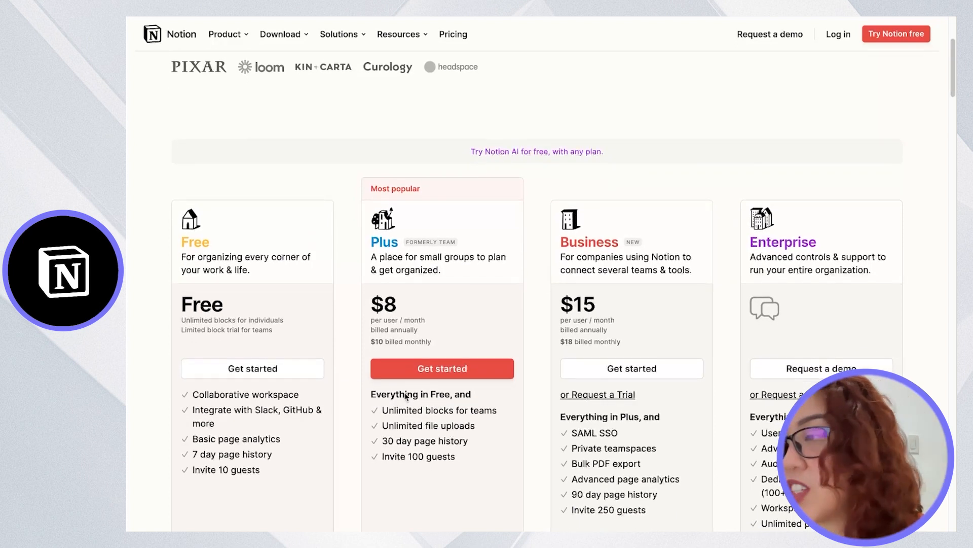
scroll("down", 3)
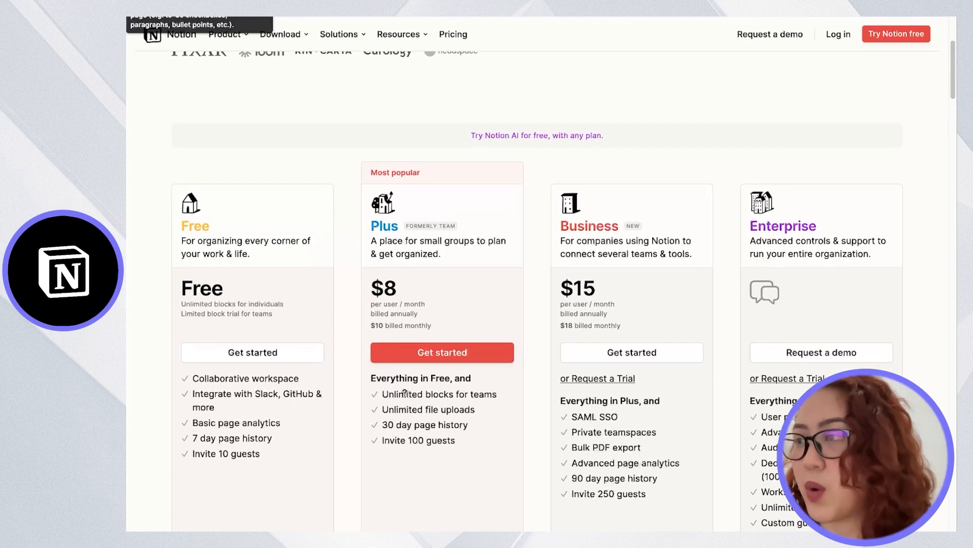
mouse_move(524, 268)
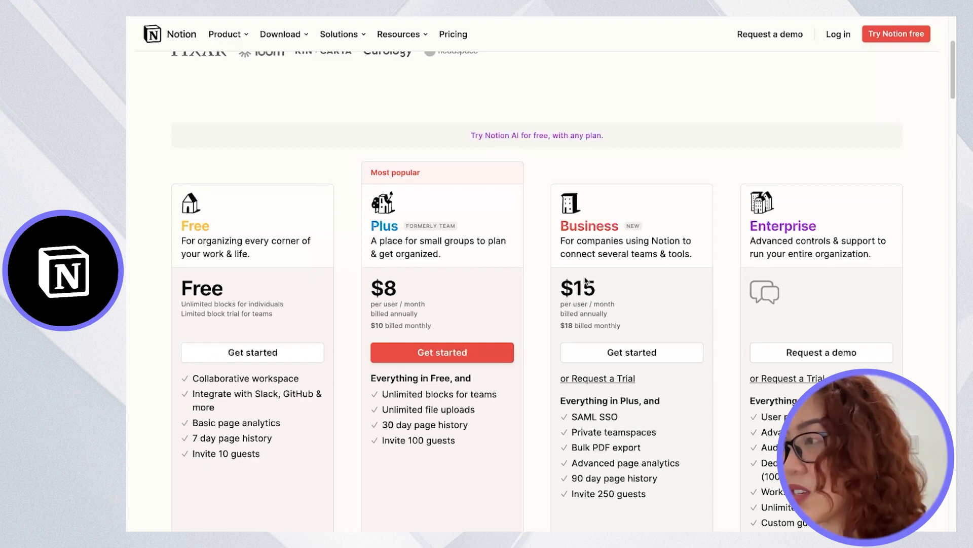
scroll("down", 3)
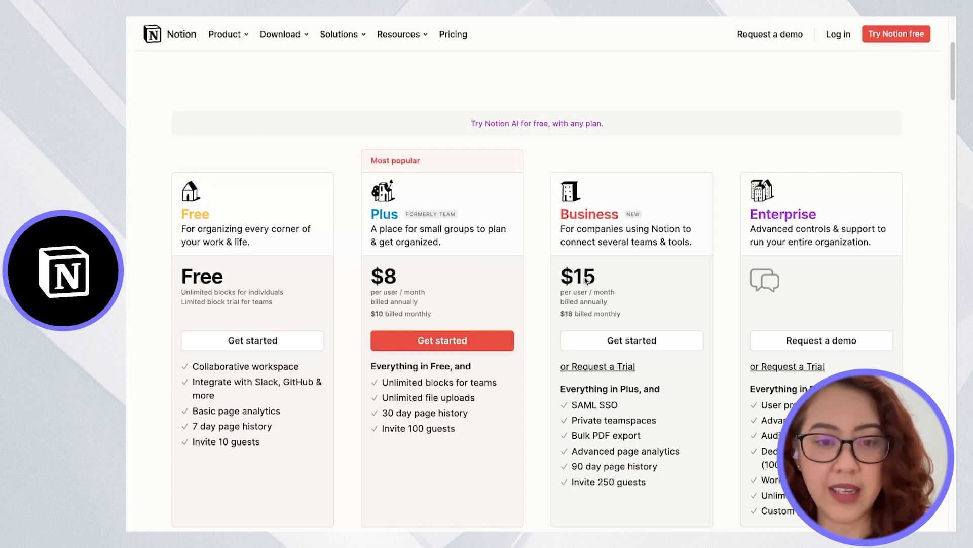
scroll("up", 3)
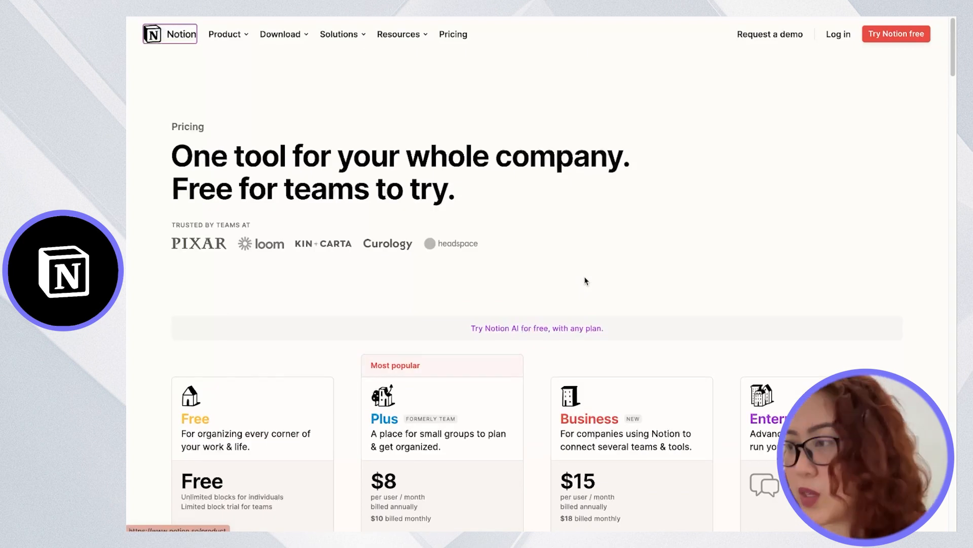
scroll("down", 3)
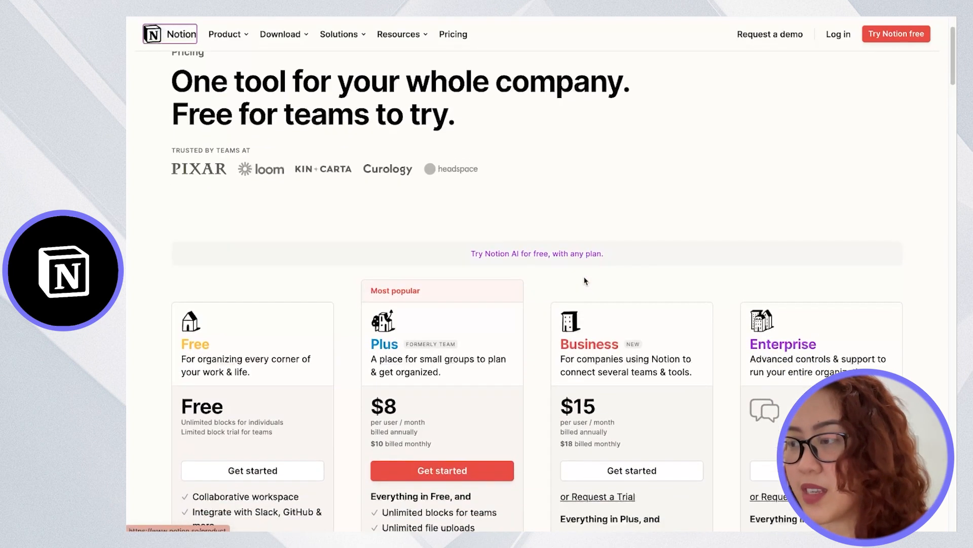
scroll("down", 3)
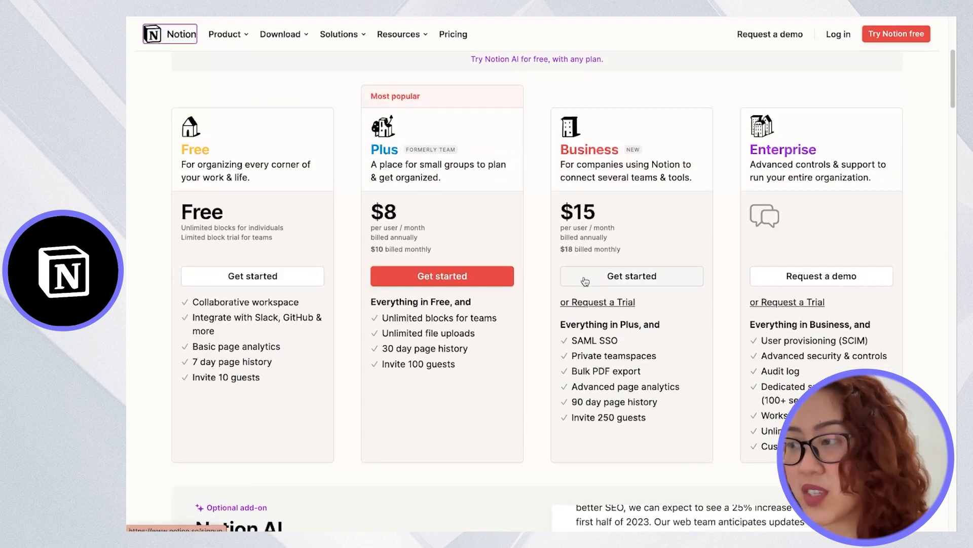